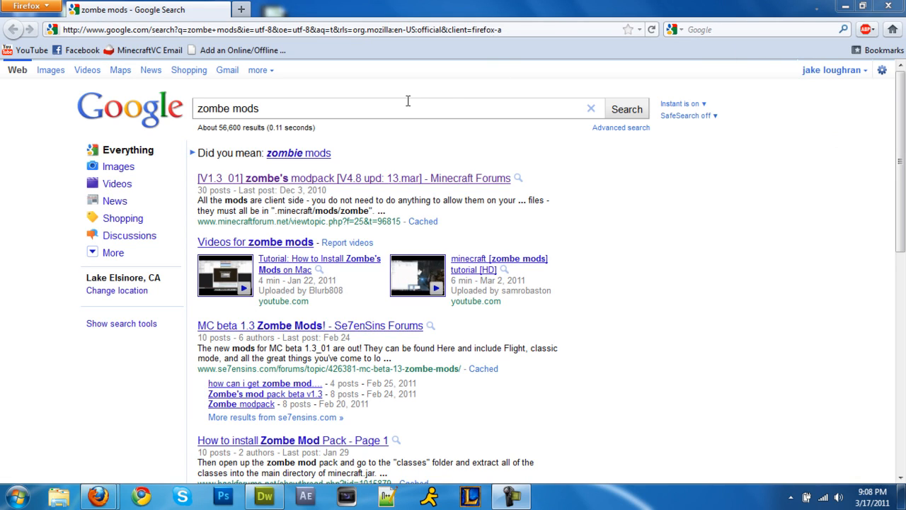
Step: Search Google for 'zombe mods' and open the zombe's modpack forum result in a new tab
{"action": "triple_click", "coordinate": [226, 108]}
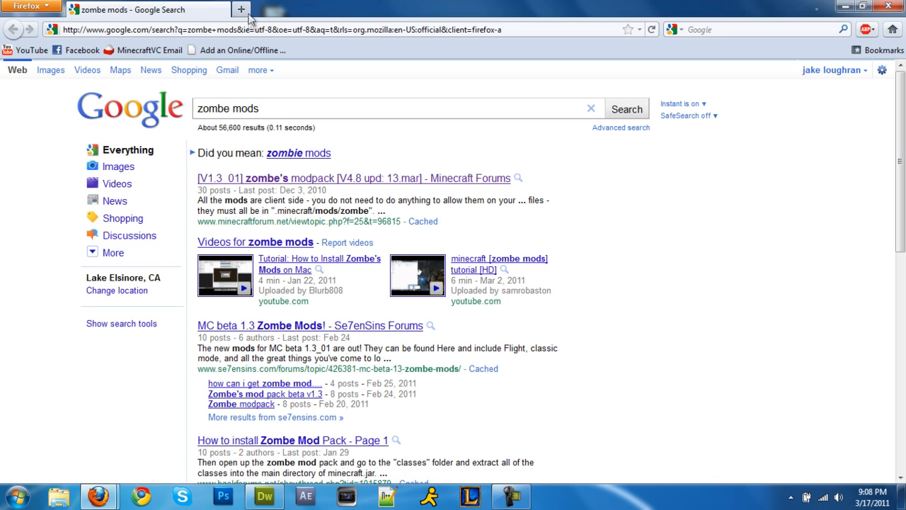
{"action": "right_click", "coordinate": [275, 178]}
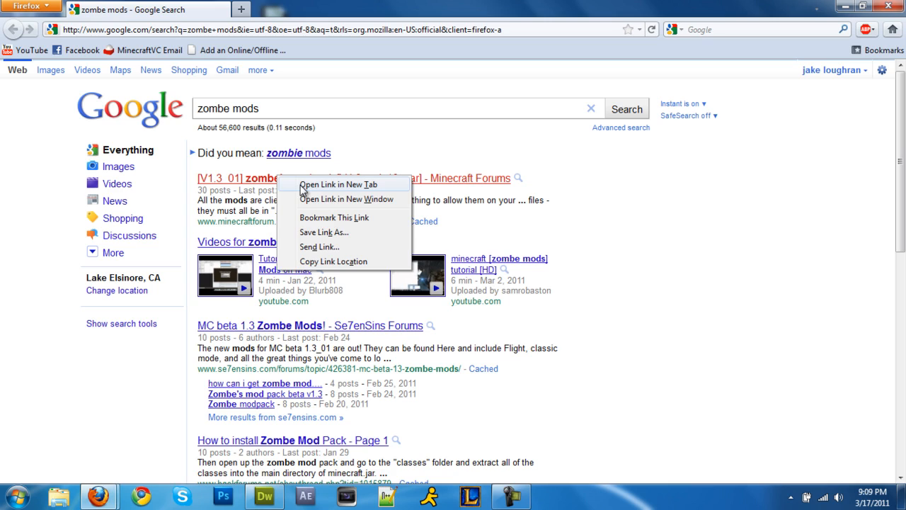
{"action": "left_click", "coordinate": [338, 185]}
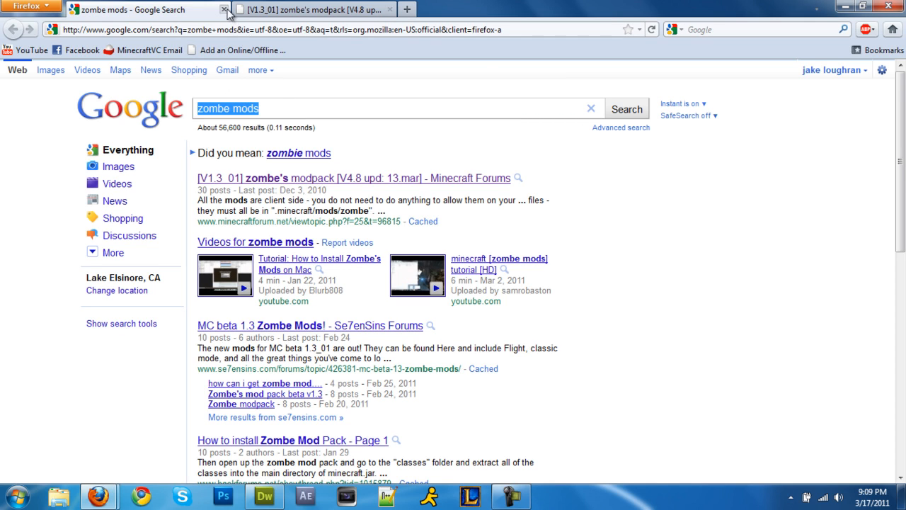
Step: In the modpack thread's first post, follow the Direct download link for the modpack zip
{"action": "left_click", "coordinate": [226, 9]}
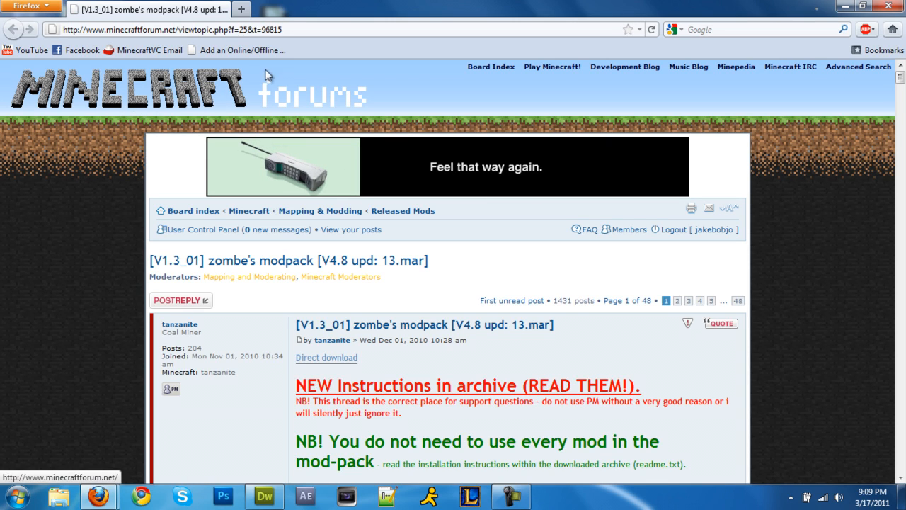
{"action": "scroll", "scroll_direction": "down", "scroll_amount": 3}
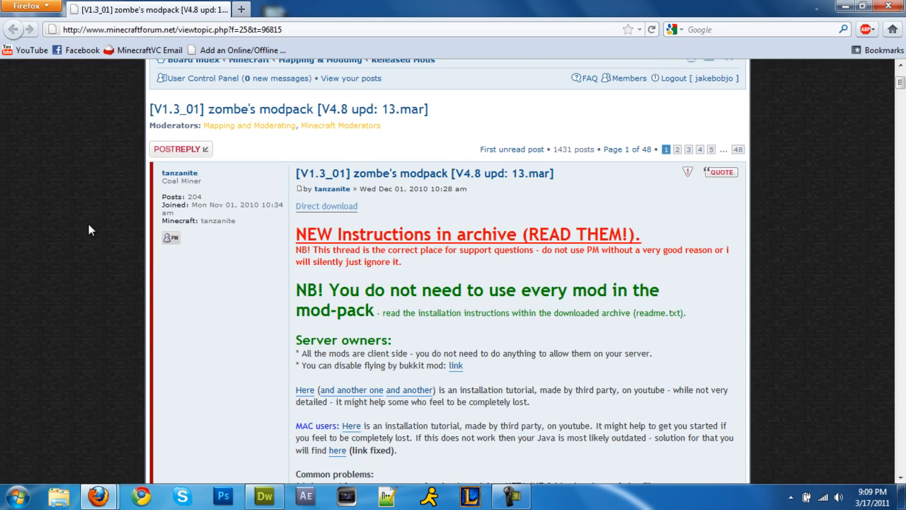
{"action": "scroll", "scroll_direction": "down", "scroll_amount": 3}
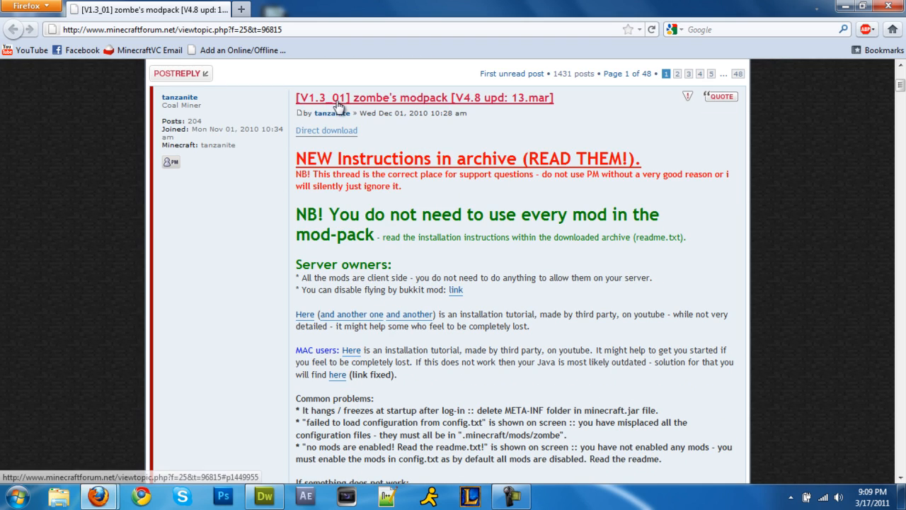
{"action": "mouse_move", "coordinate": [326, 130]}
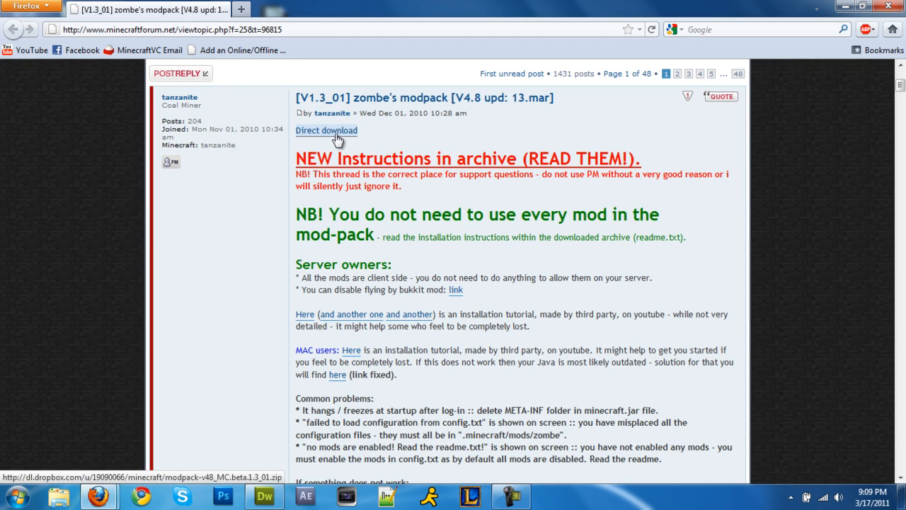
{"action": "left_click", "coordinate": [326, 130]}
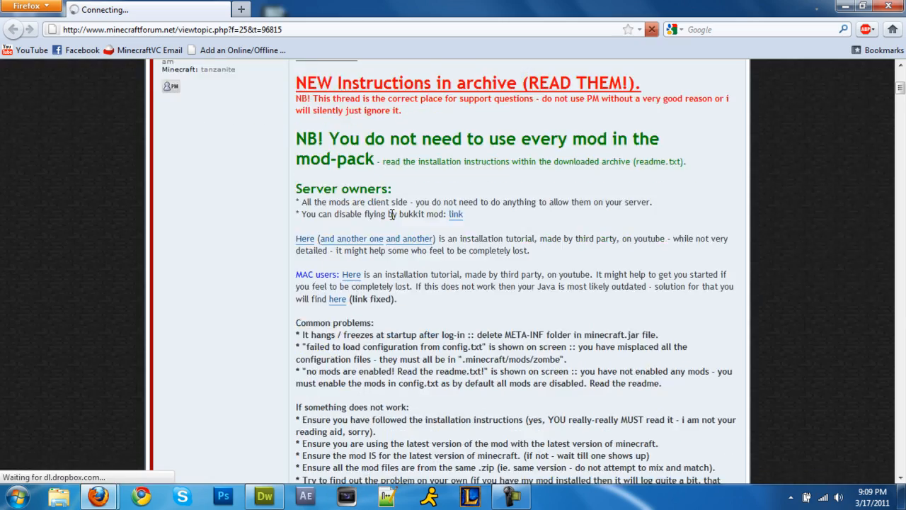
{"action": "scroll", "scroll_direction": "down", "scroll_amount": 3}
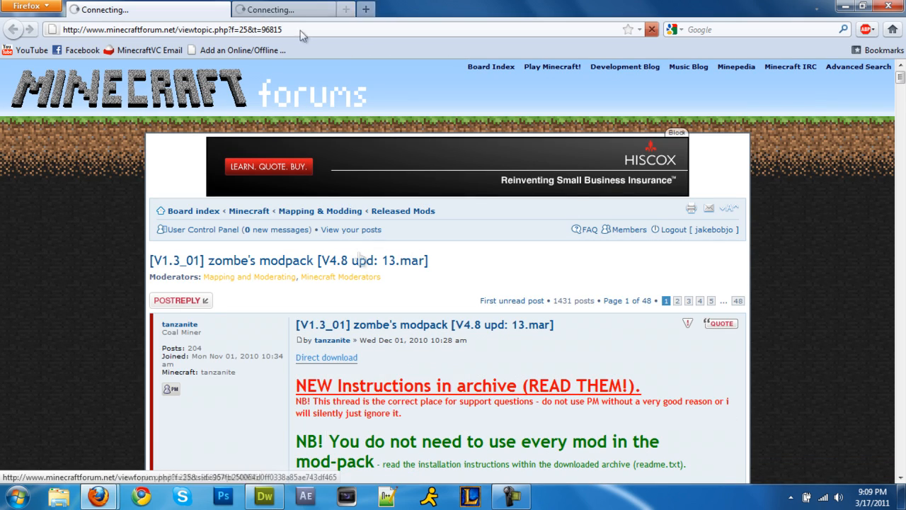
Step: Save modpack-v48_MC.beta.1.3_01.zip to the computer via Firefox's Save File dialog
{"action": "left_click", "coordinate": [326, 357]}
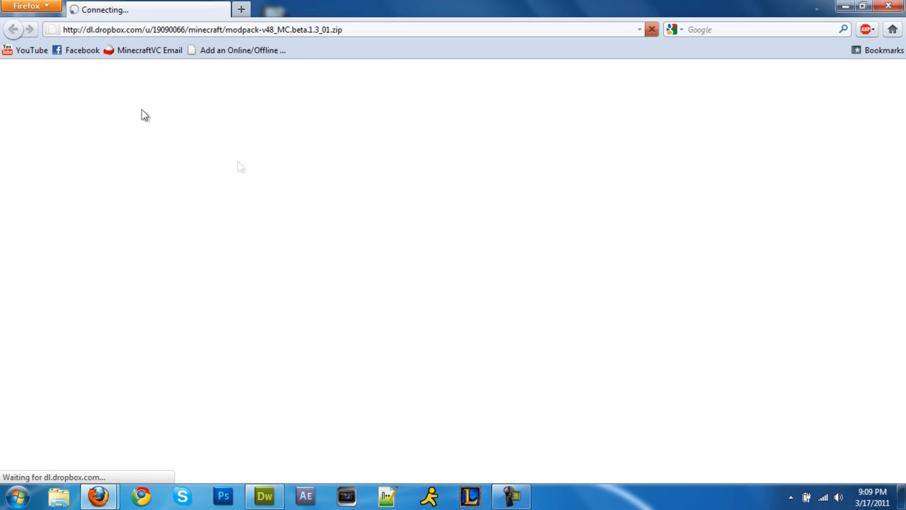
{"action": "mouse_move", "coordinate": [118, 187]}
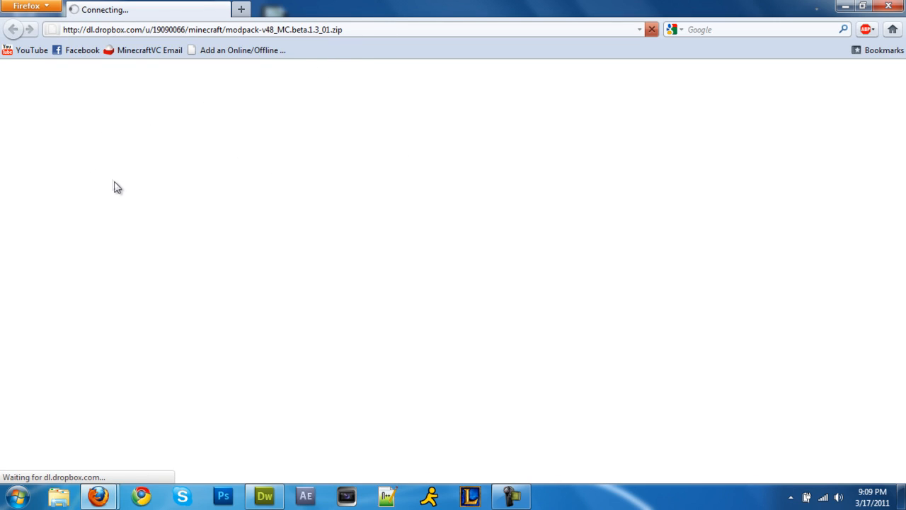
{"action": "mouse_move", "coordinate": [268, 45]}
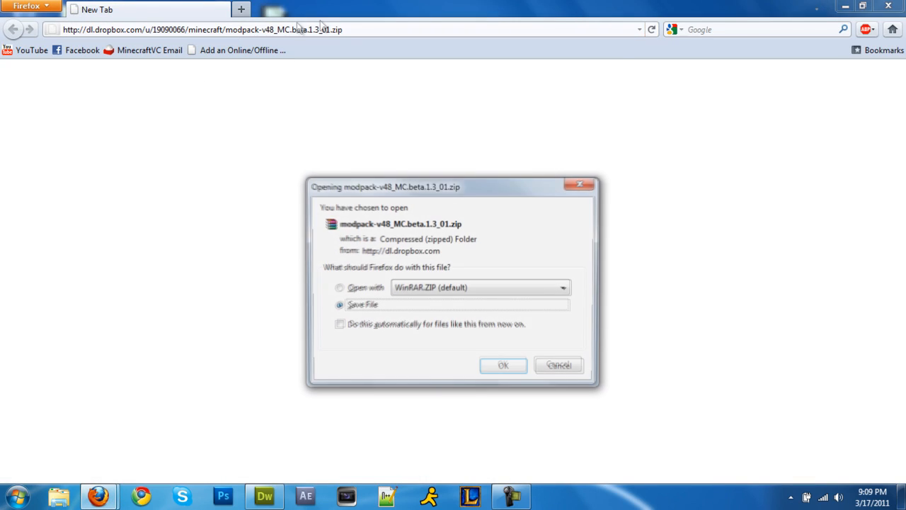
{"action": "left_click", "coordinate": [503, 365]}
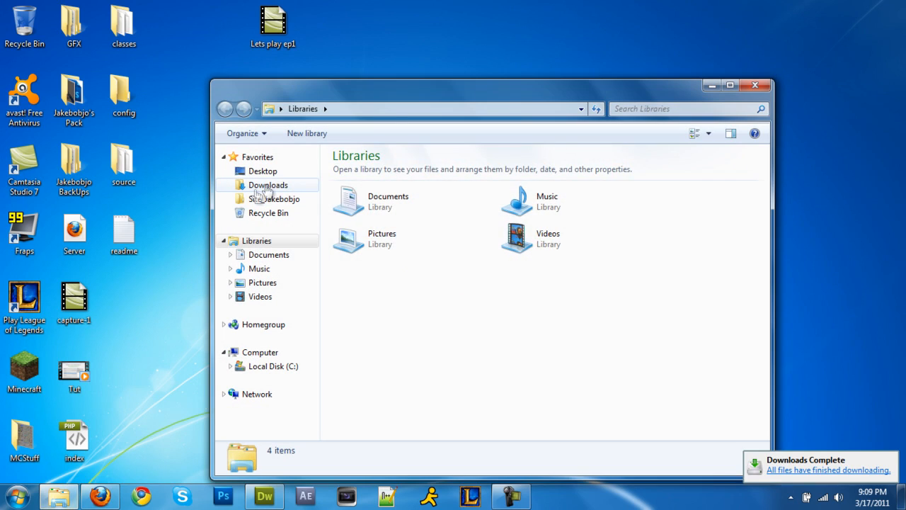
Step: Copy everything from the extracted modpack folder to the desktop, merging the classes folder
{"action": "left_click", "coordinate": [267, 185]}
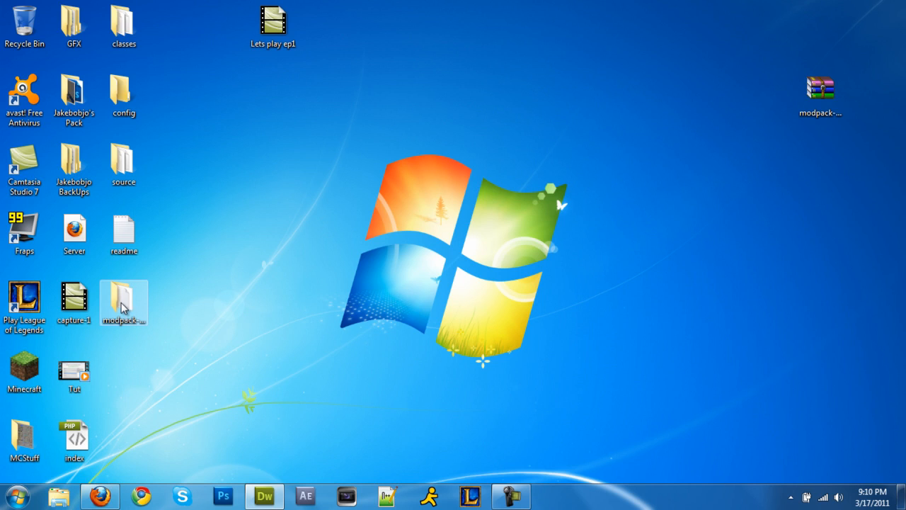
{"action": "double_click", "coordinate": [123, 298]}
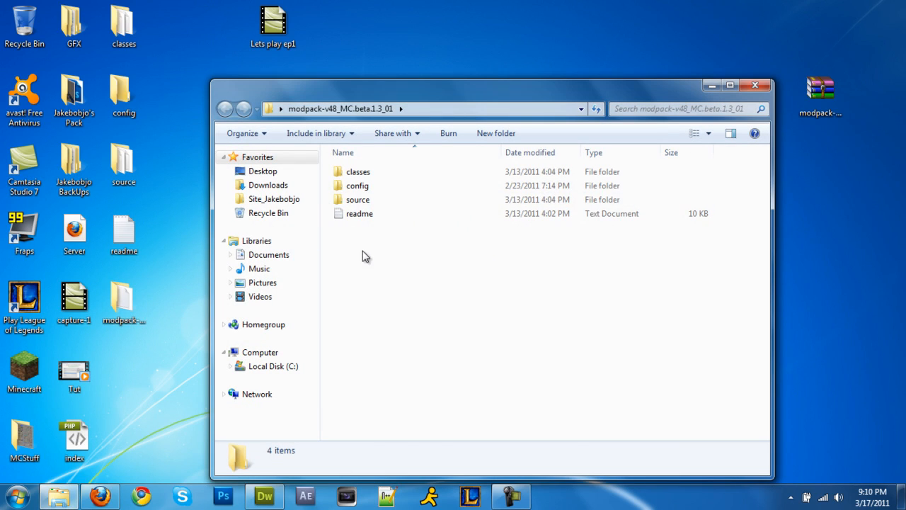
{"action": "key", "text": "ctrl+a"}
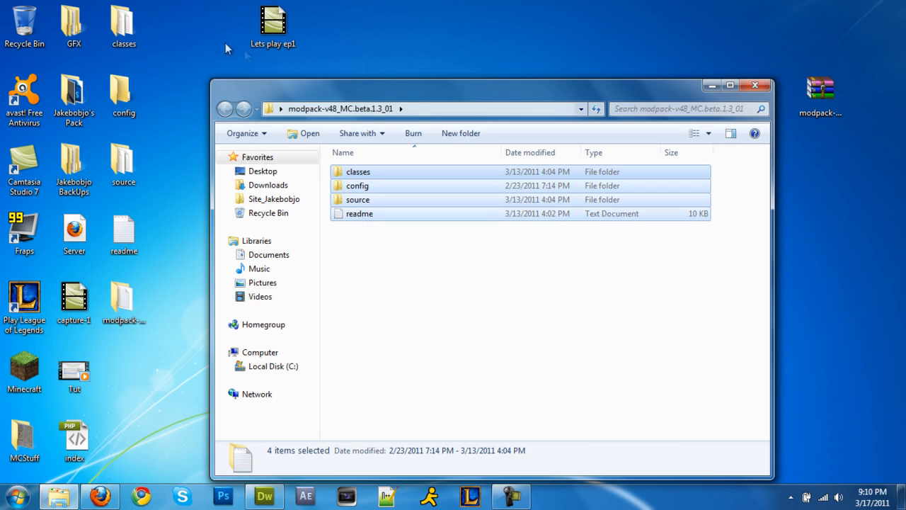
{"action": "mouse_move", "coordinate": [103, 5]}
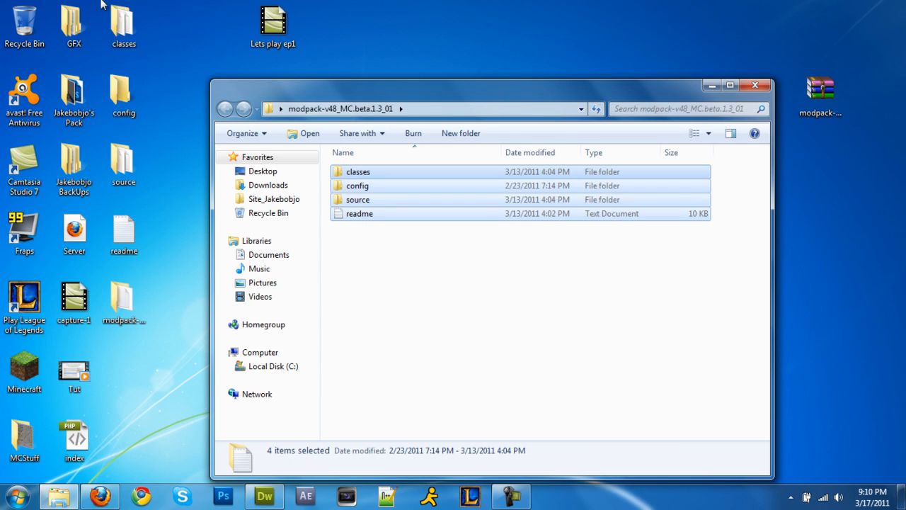
{"action": "left_click", "coordinate": [123, 22]}
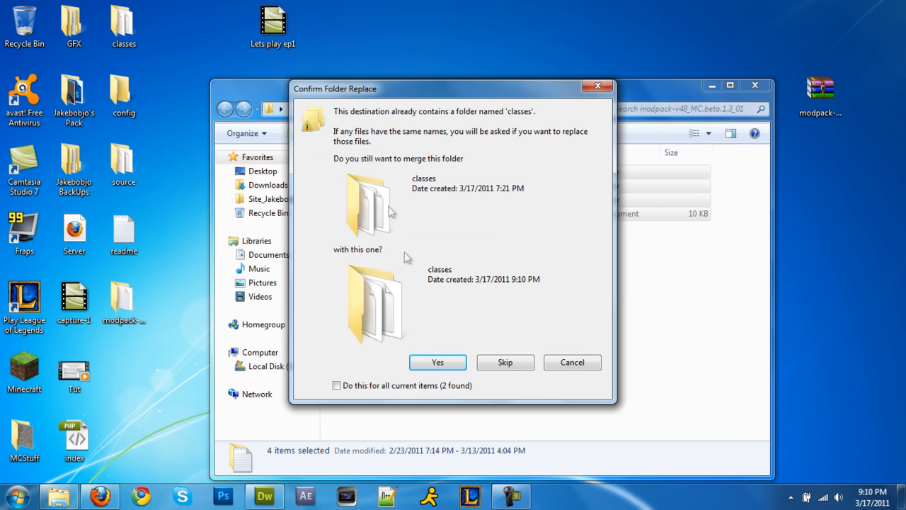
{"action": "left_click", "coordinate": [438, 362]}
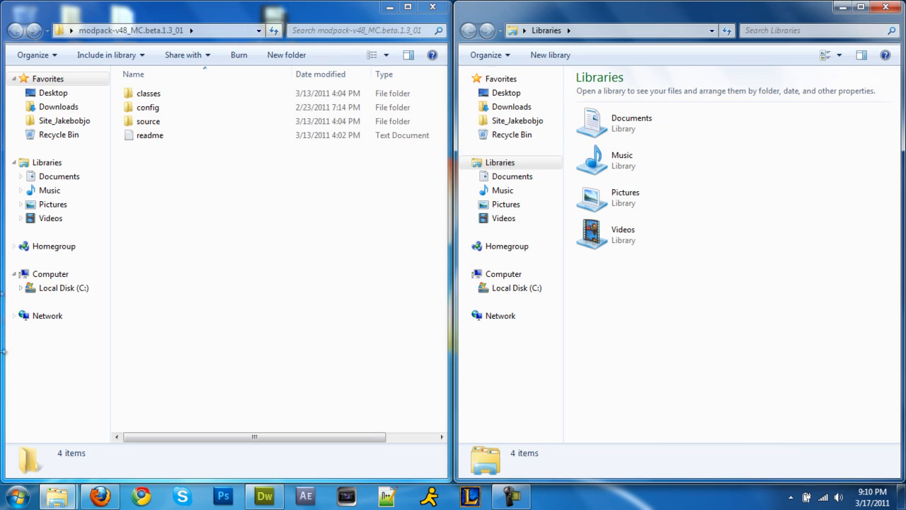
Step: Navigate the second window to %appdata% Roaming and select the .minecraft folder
{"action": "right_click", "coordinate": [57, 495]}
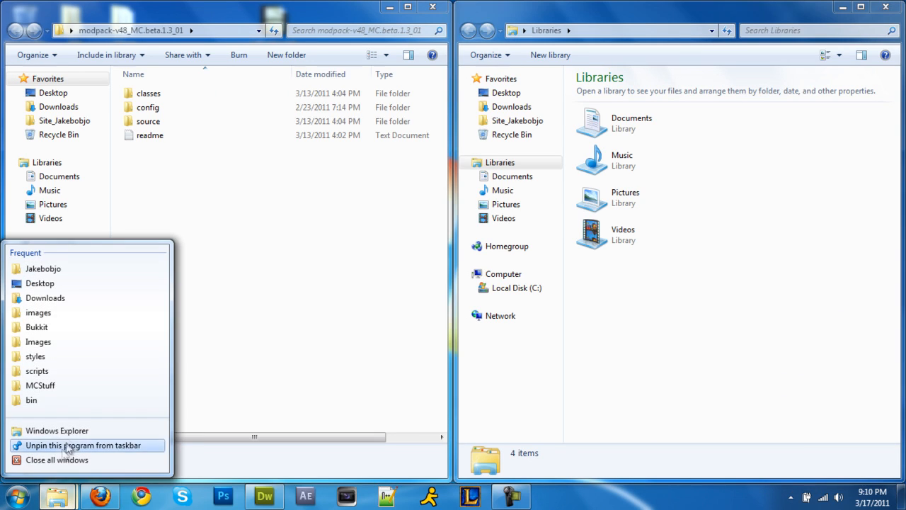
{"action": "mouse_move", "coordinate": [57, 431]}
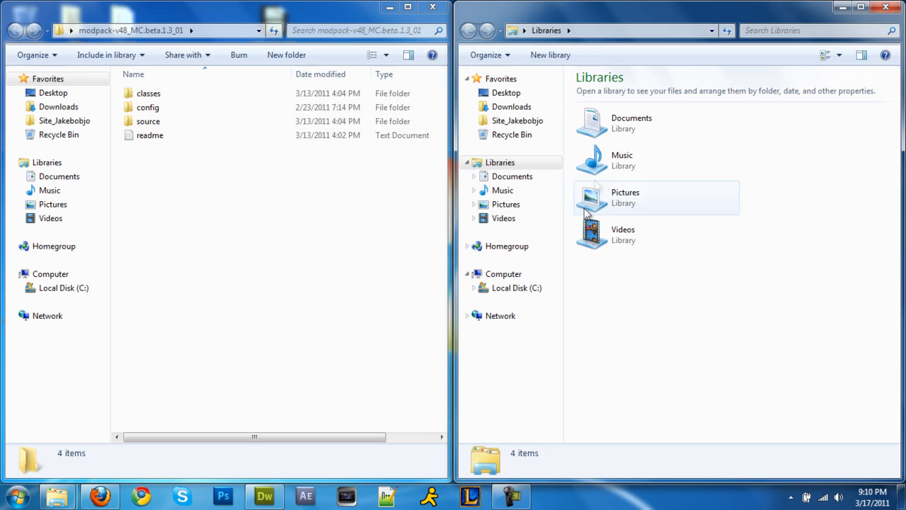
{"action": "left_click", "coordinate": [623, 31]}
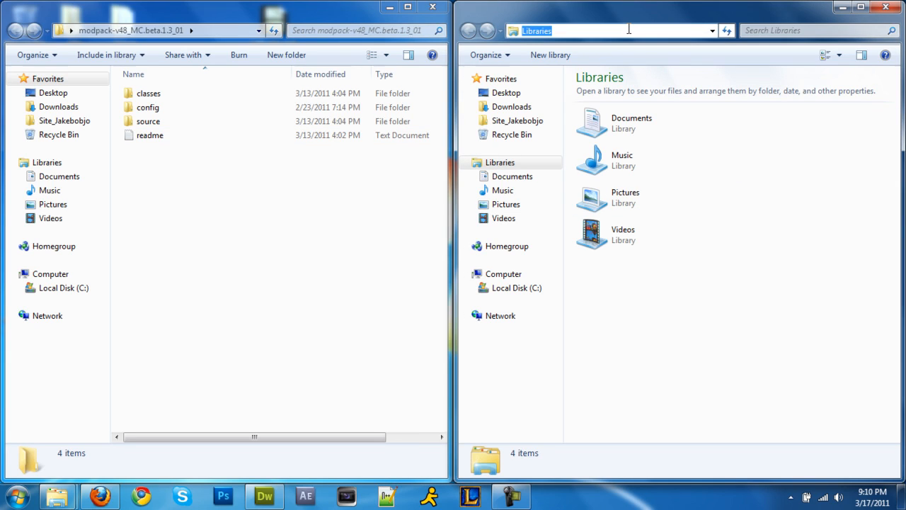
{"action": "type", "text": "%"}
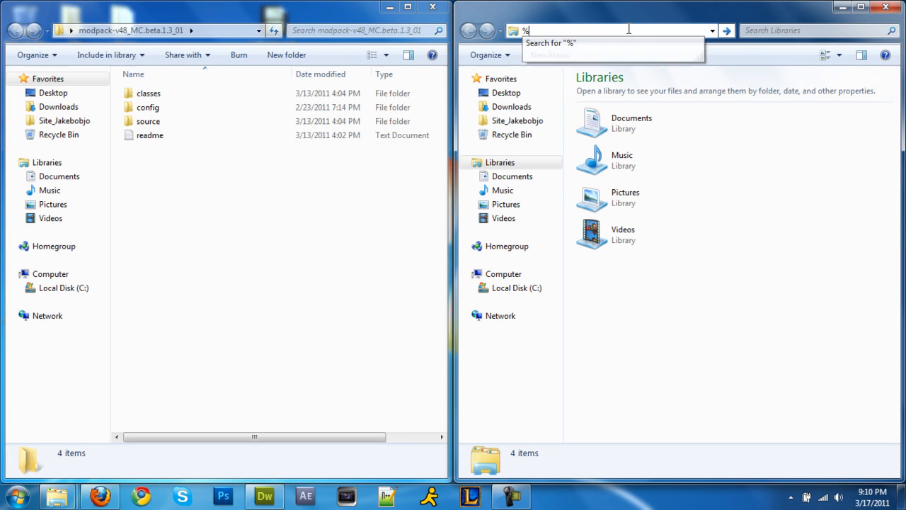
{"action": "type", "text": "appda"}
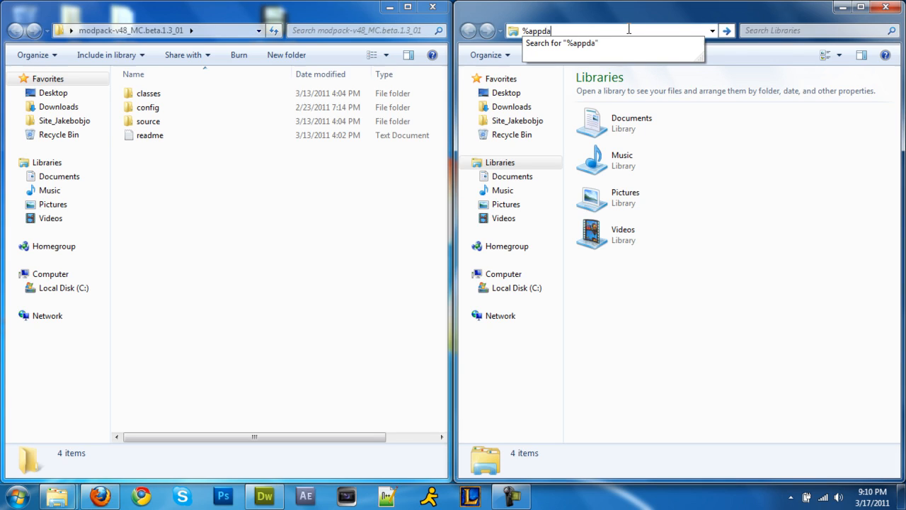
{"action": "type", "text": "ta"}
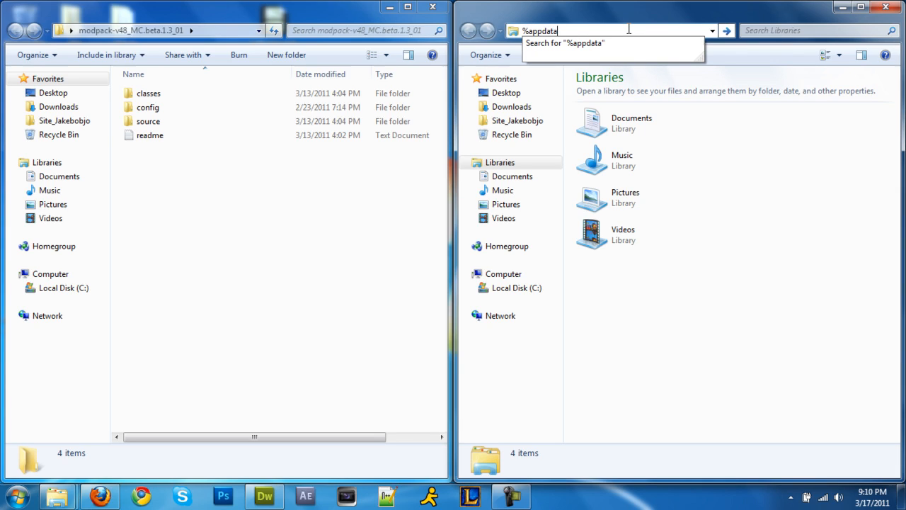
{"action": "type", "text": "%"}
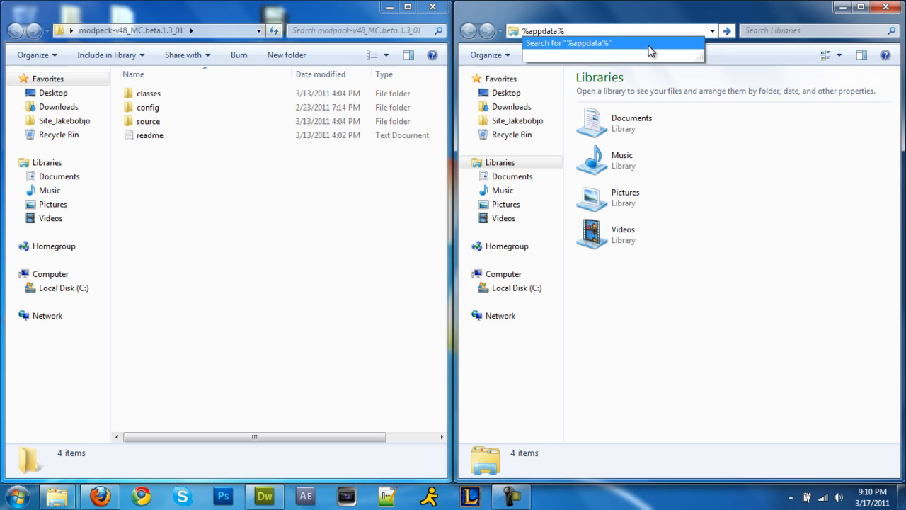
{"action": "mouse_move", "coordinate": [608, 126]}
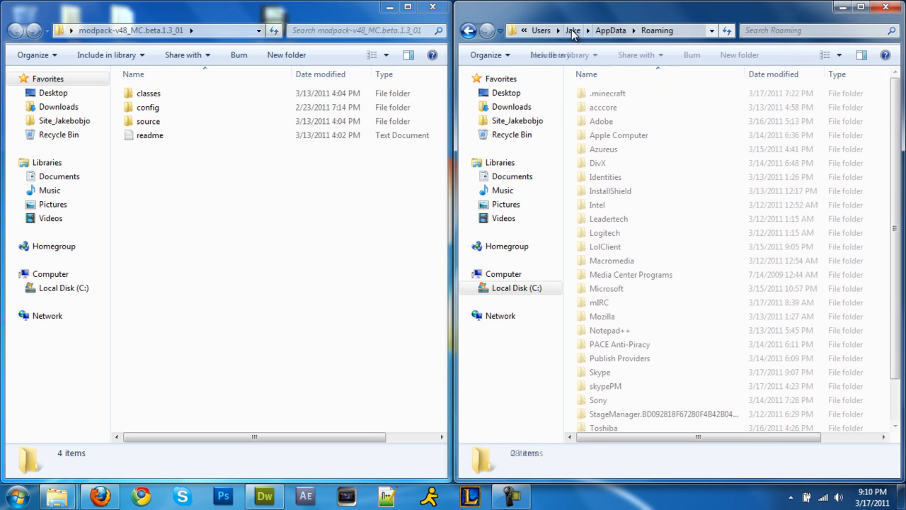
{"action": "left_click", "coordinate": [606, 93]}
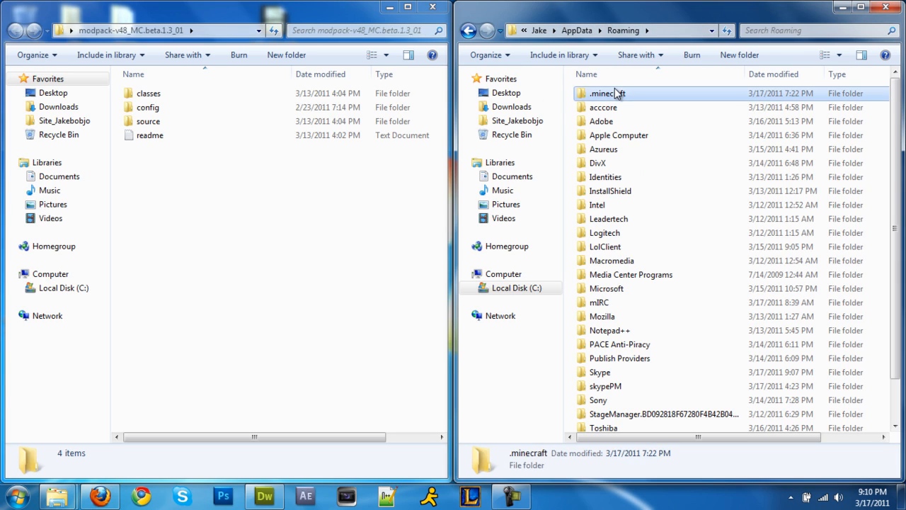
Step: Inside .minecraft, create a mods folder merged with the existing one and select zombe
{"action": "double_click", "coordinate": [605, 93]}
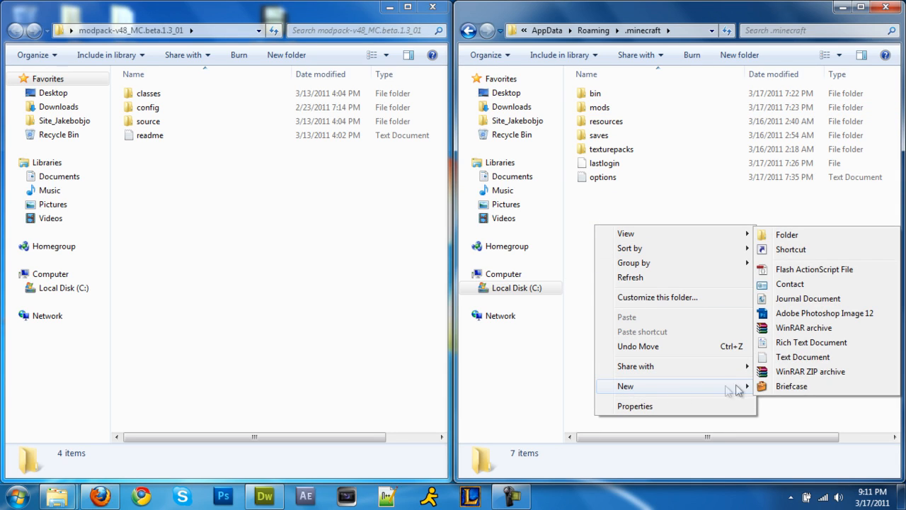
{"action": "mouse_move", "coordinate": [796, 243]}
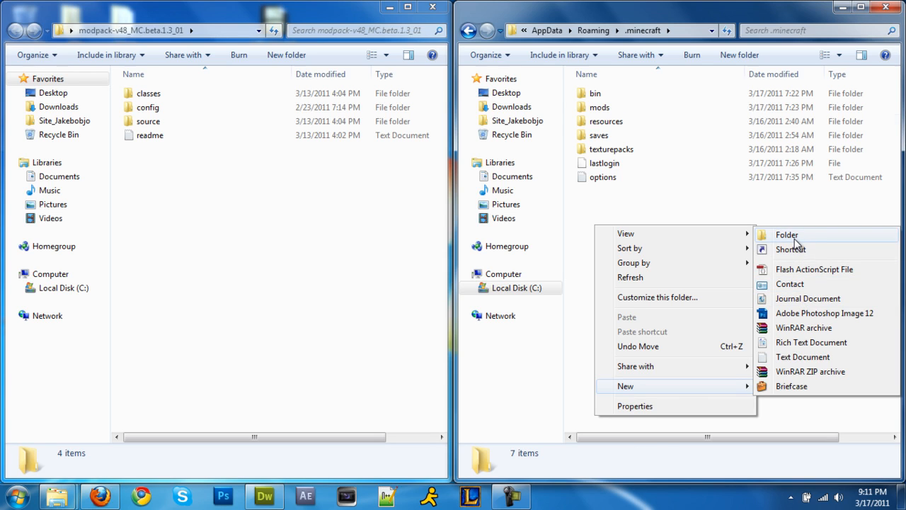
{"action": "left_click", "coordinate": [786, 234]}
{"action": "type", "text": "mods"}
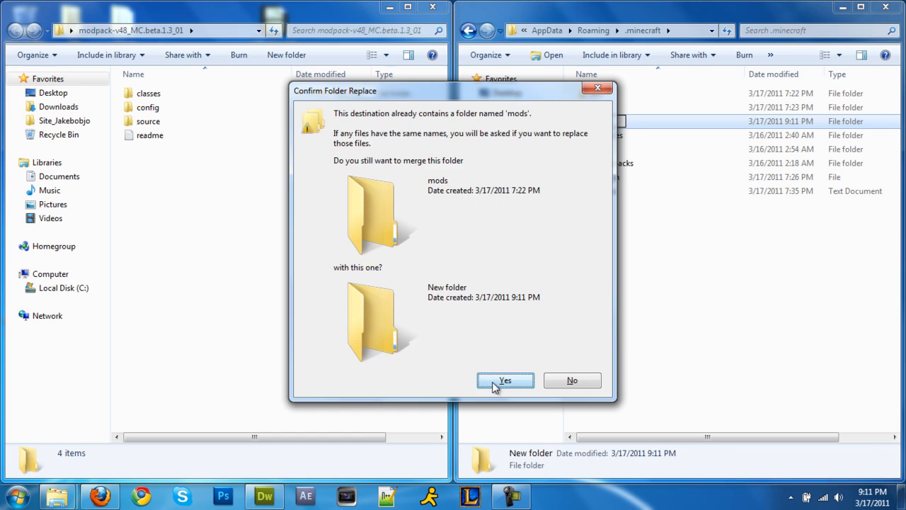
{"action": "left_click", "coordinate": [505, 380]}
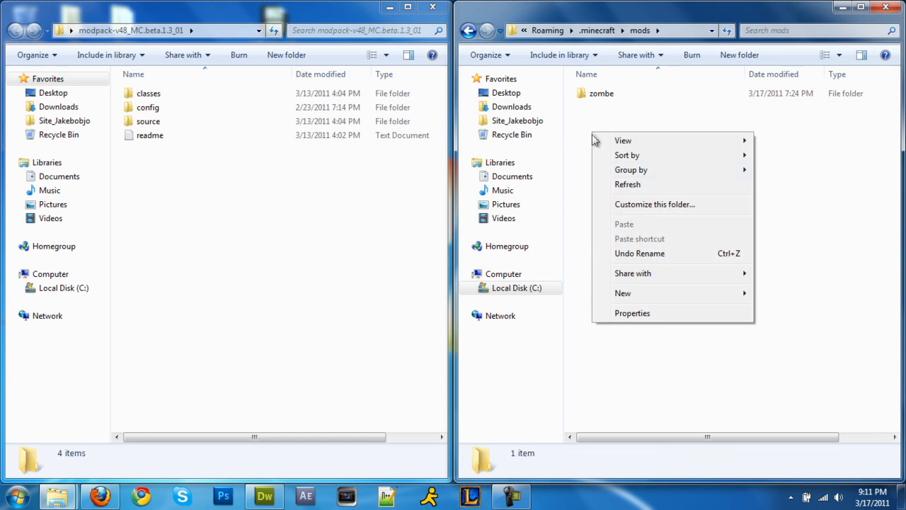
{"action": "left_click", "coordinate": [622, 292]}
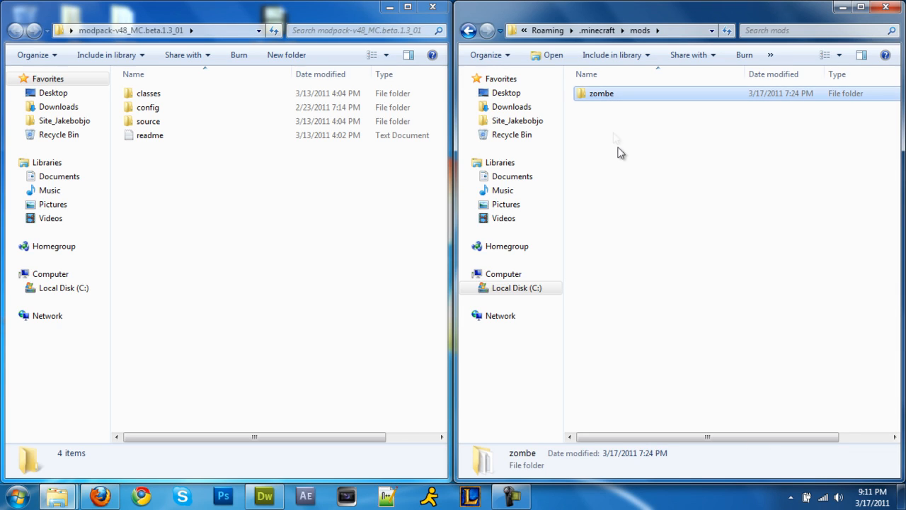
{"action": "mouse_move", "coordinate": [602, 120]}
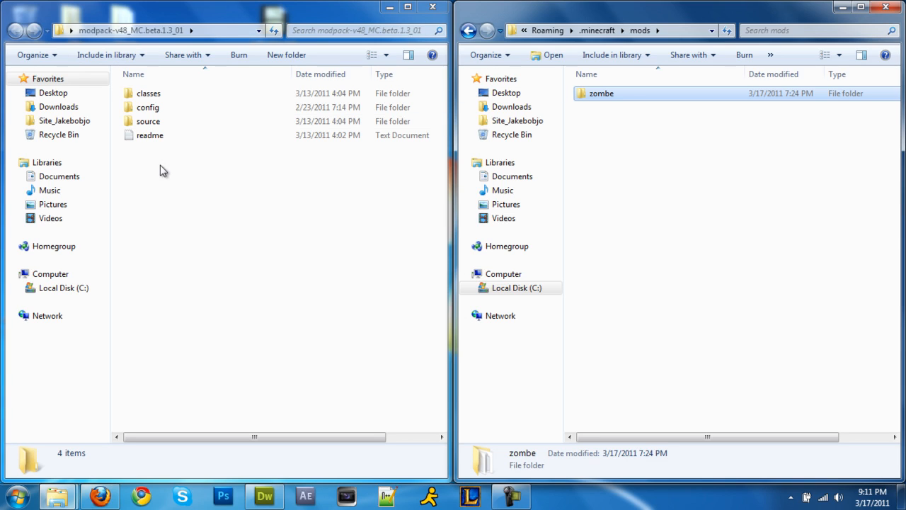
Step: With zombe and the modpack's config folder open, edit config.txt in Notepad++
{"action": "double_click", "coordinate": [601, 93]}
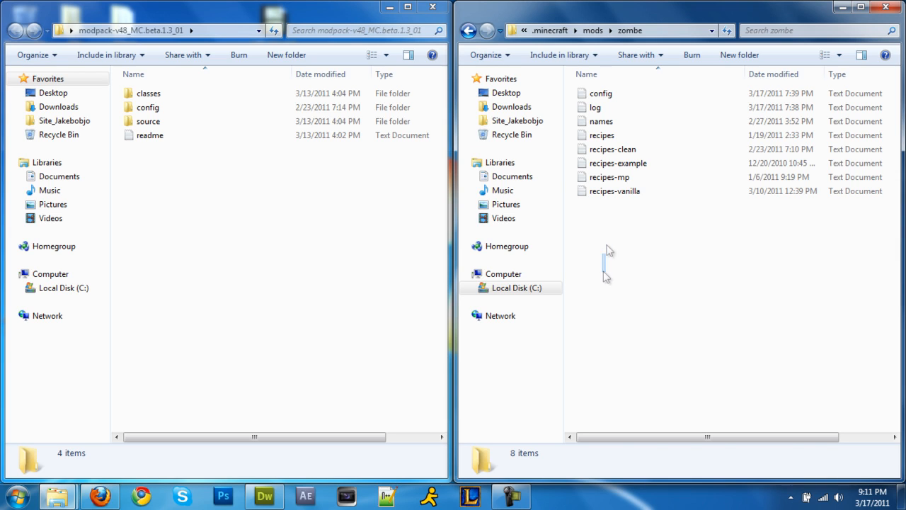
{"action": "left_click", "coordinate": [149, 107]}
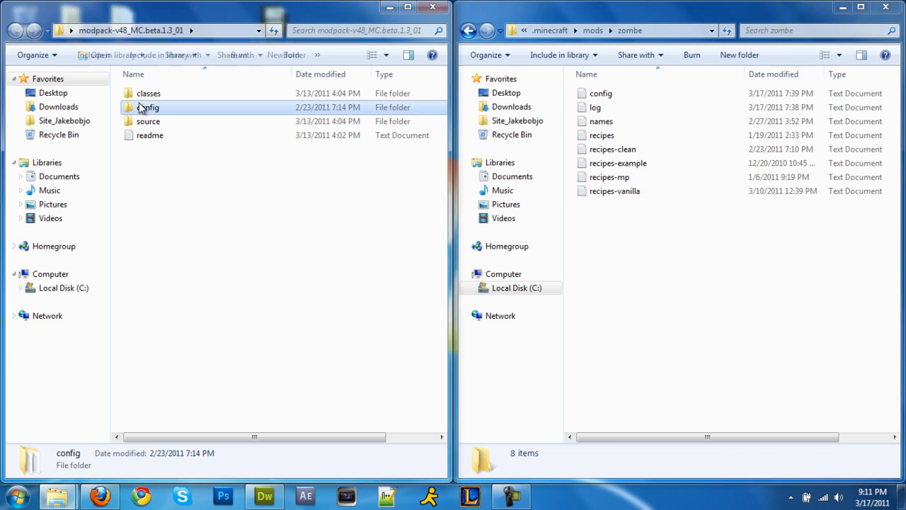
{"action": "double_click", "coordinate": [150, 107]}
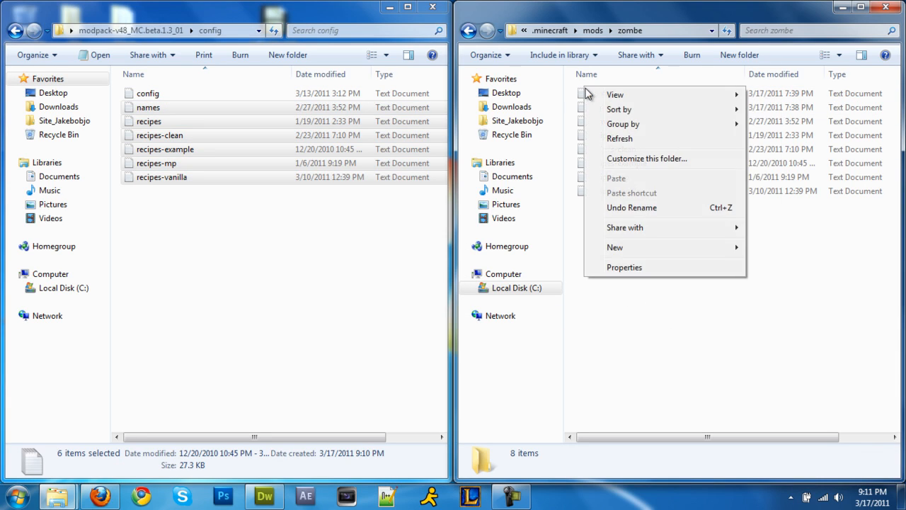
{"action": "right_click", "coordinate": [616, 93]}
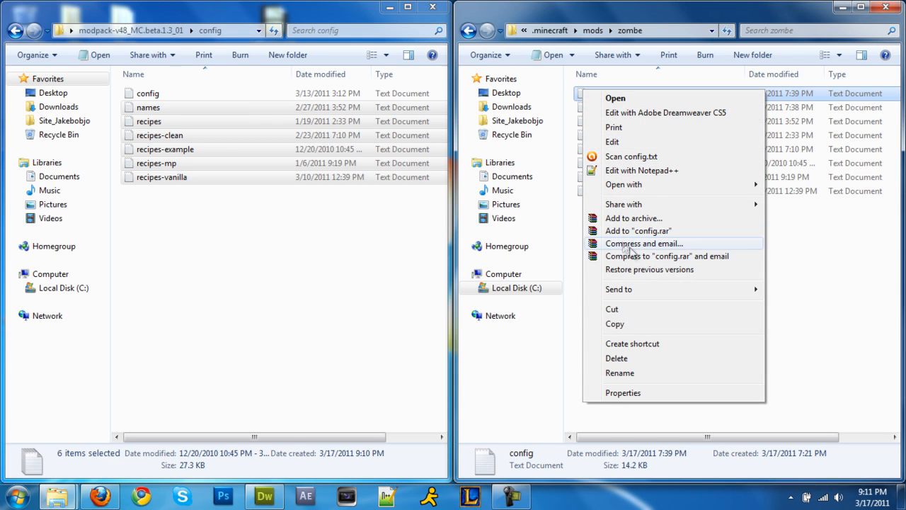
{"action": "mouse_move", "coordinate": [632, 174]}
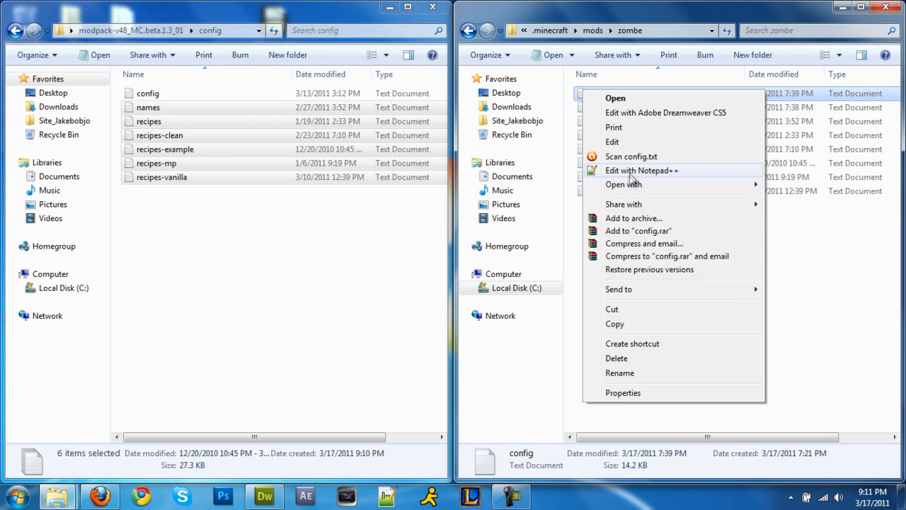
{"action": "left_click", "coordinate": [641, 170]}
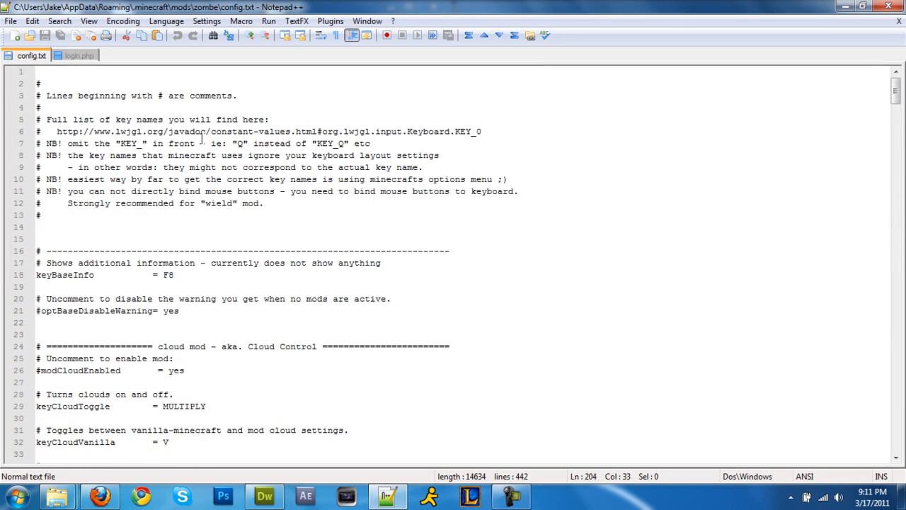
Step: Uncomment modFlyEnabled = yes and review keyFlyToggle F, keyFlyUp E, keyFlyDown Q
{"action": "scroll", "scroll_direction": "down", "scroll_amount": 3}
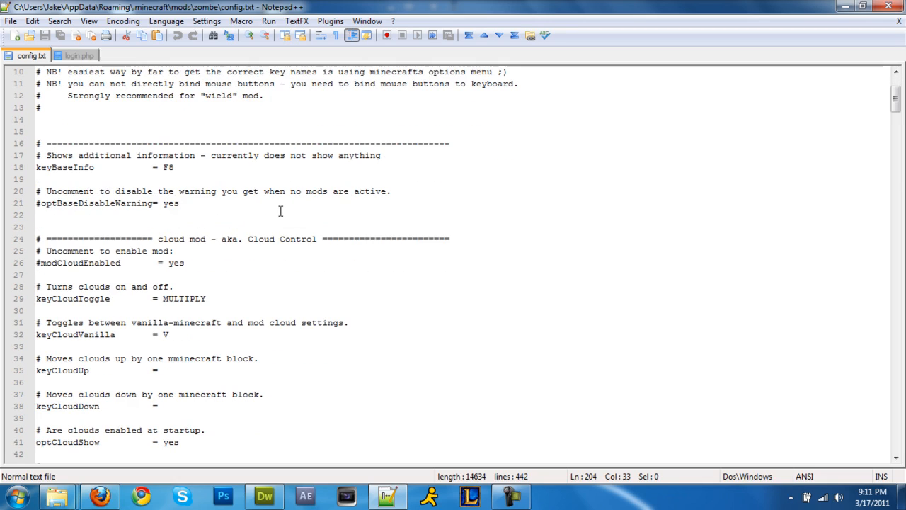
{"action": "scroll", "scroll_direction": "down", "scroll_amount": 3}
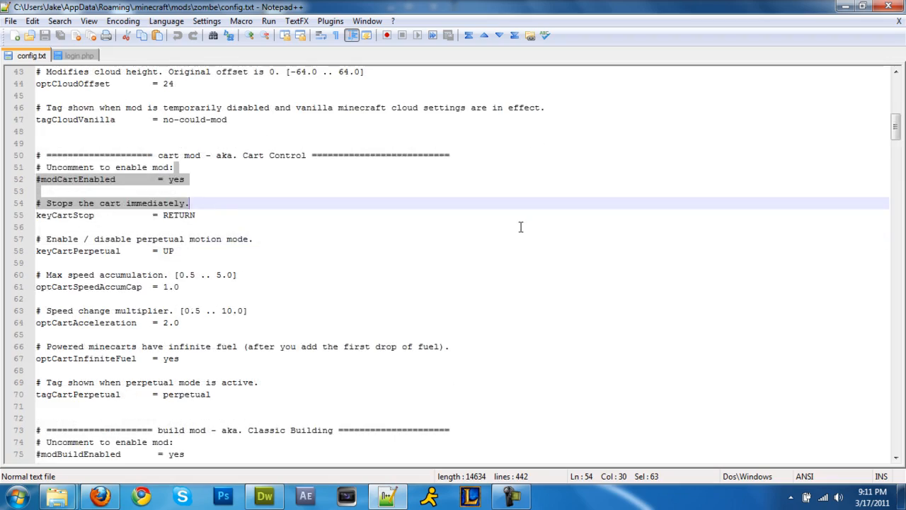
{"action": "scroll", "scroll_direction": "down", "scroll_amount": 3}
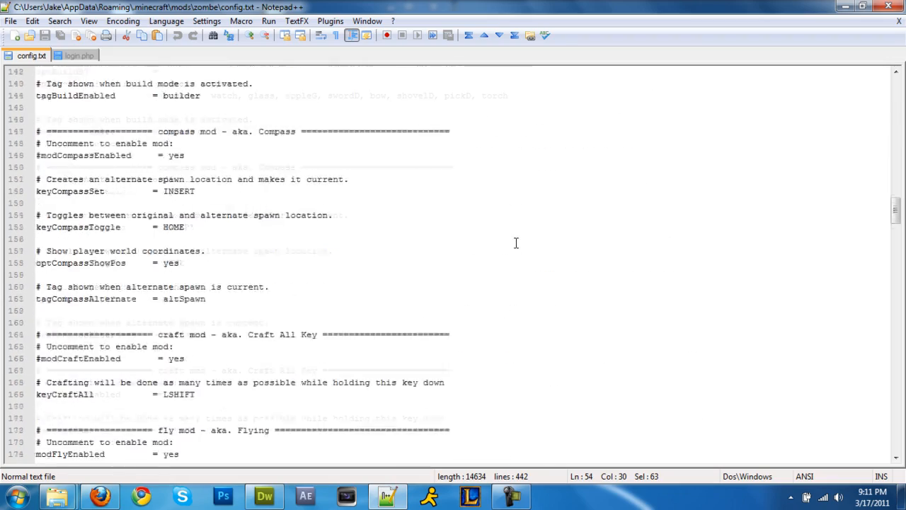
{"action": "scroll", "scroll_direction": "down", "scroll_amount": 3}
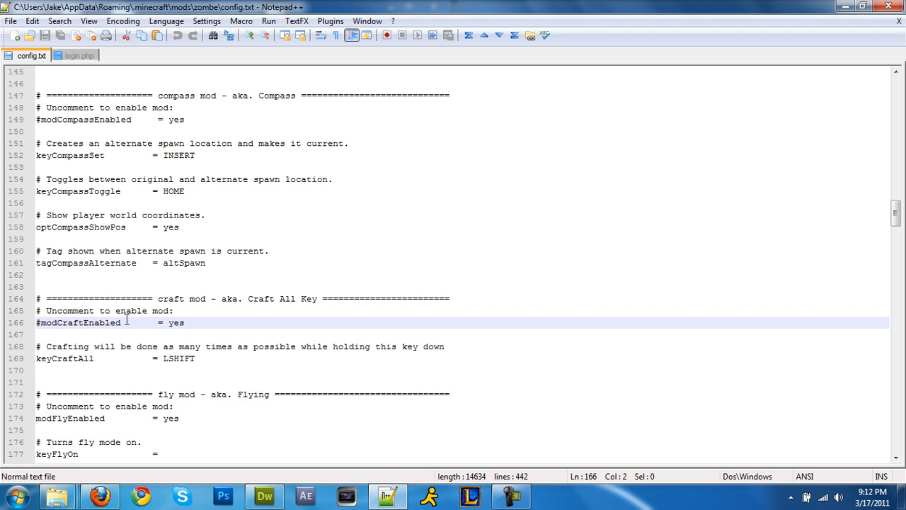
{"action": "key", "text": "BackSpace"}
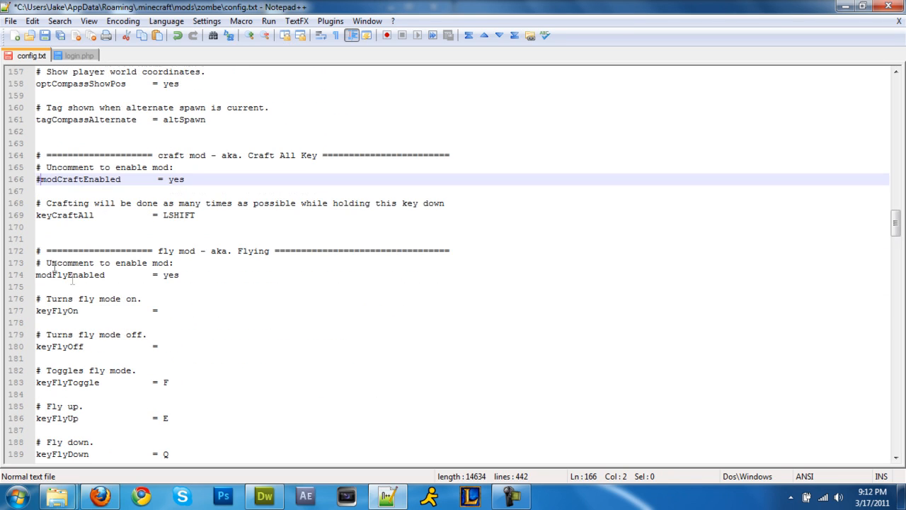
{"action": "left_click", "coordinate": [53, 274]}
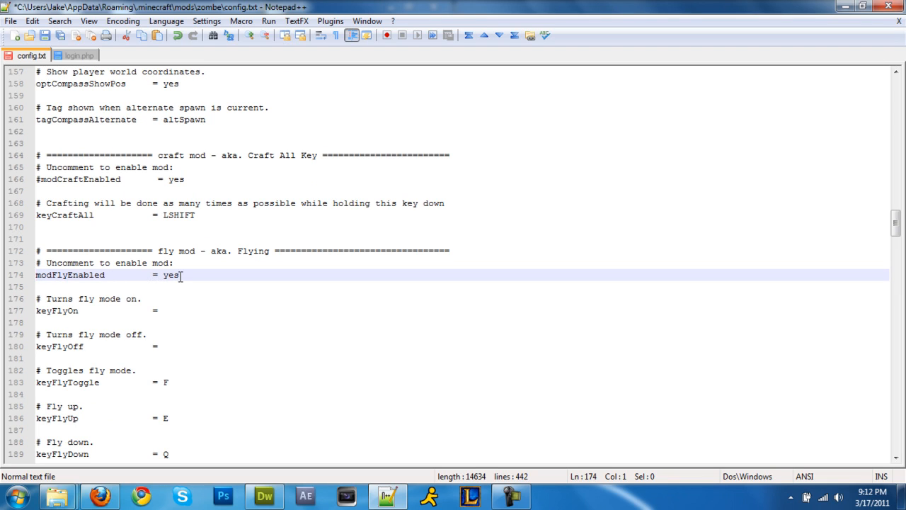
{"action": "scroll", "scroll_direction": "down", "scroll_amount": 3}
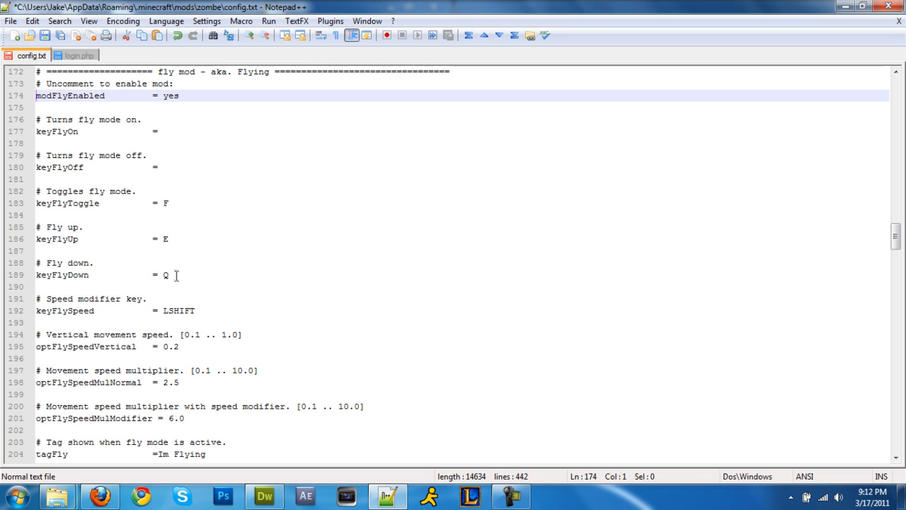
{"action": "scroll", "scroll_direction": "down", "scroll_amount": 3}
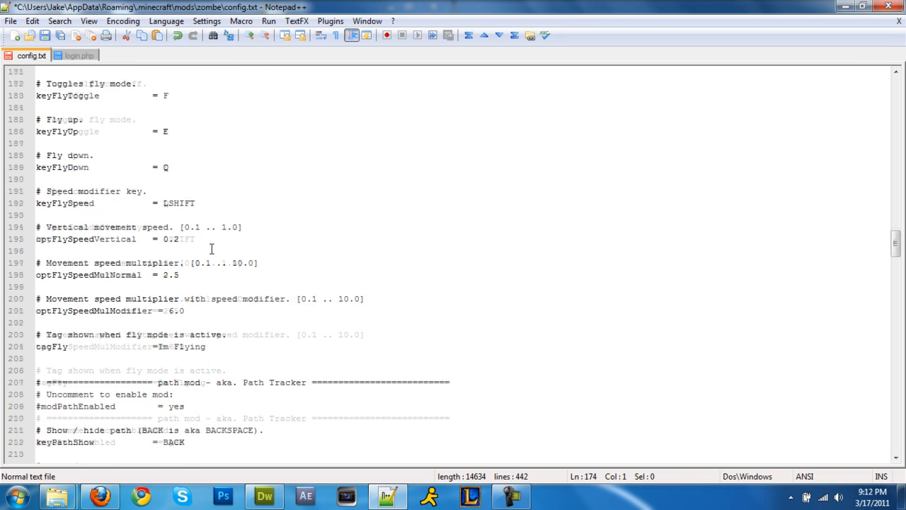
{"action": "scroll", "scroll_direction": "down", "scroll_amount": 3}
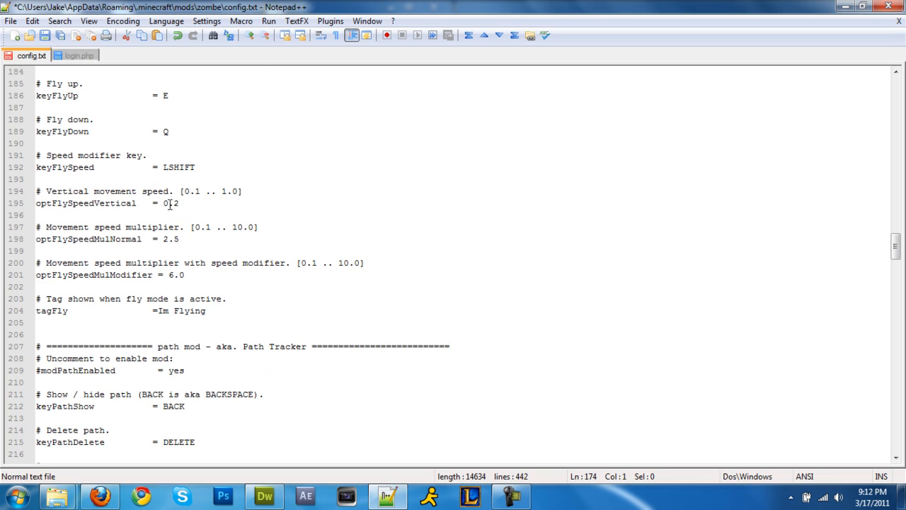
{"action": "scroll", "scroll_direction": "down", "scroll_amount": 3}
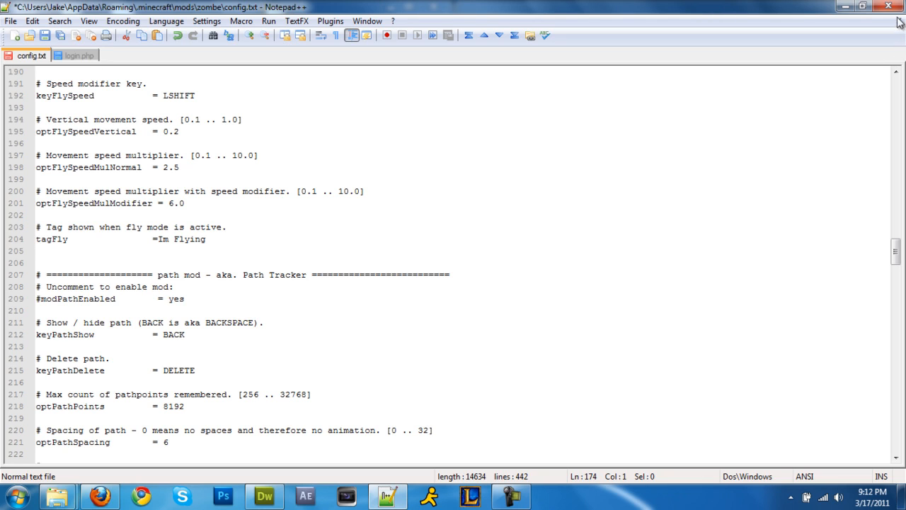
Step: Close Notepad++ and show .minecraft\bin with minecraft.jar beside the modpack's top-level folder
{"action": "left_click", "coordinate": [900, 7]}
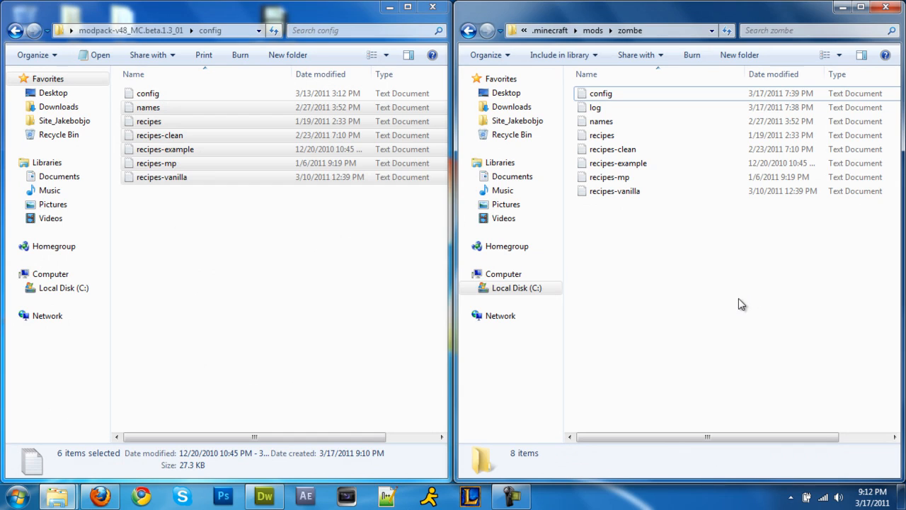
{"action": "left_click", "coordinate": [550, 31]}
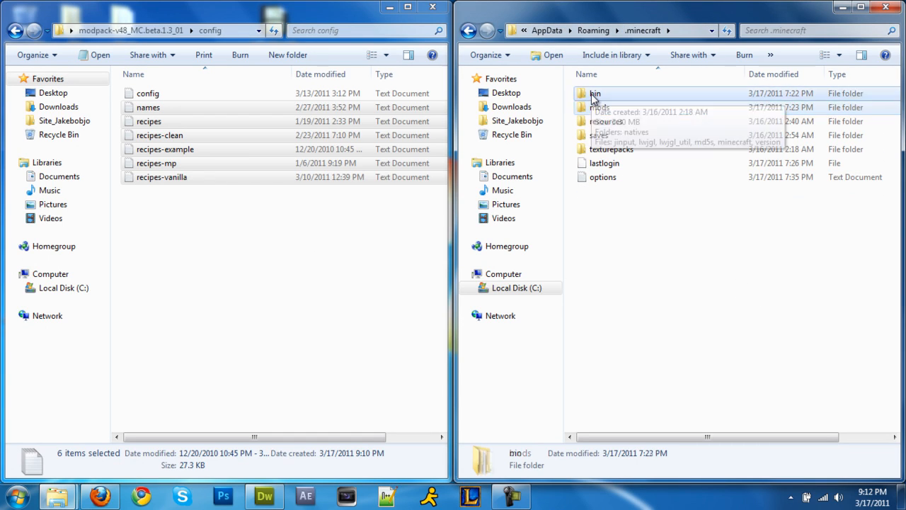
{"action": "double_click", "coordinate": [595, 93]}
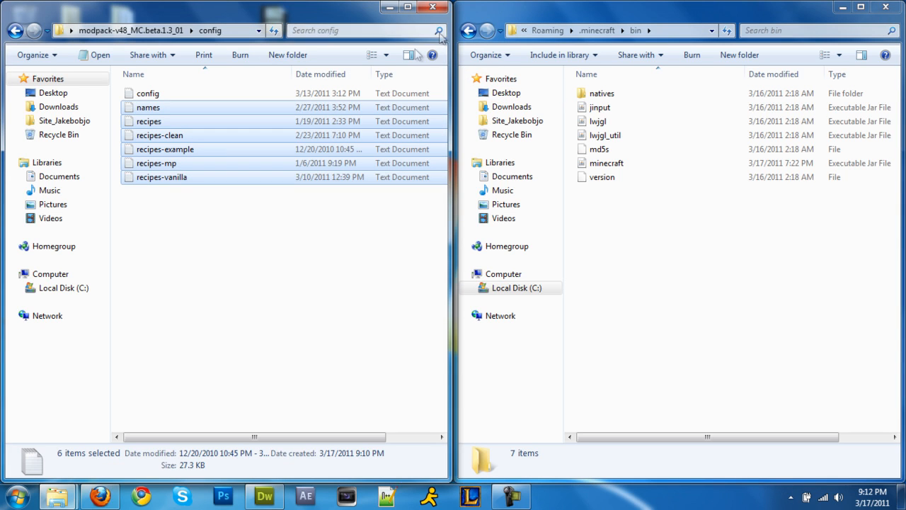
{"action": "left_click", "coordinate": [431, 7]}
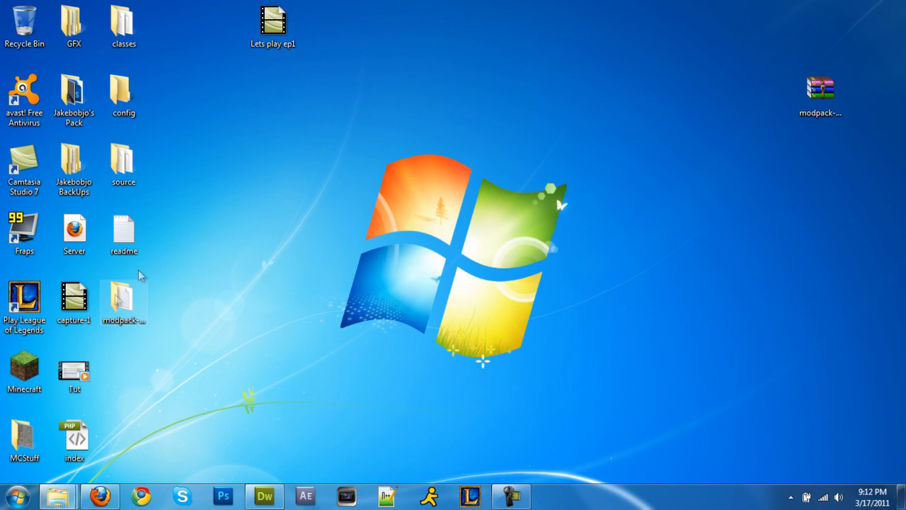
{"action": "double_click", "coordinate": [123, 301]}
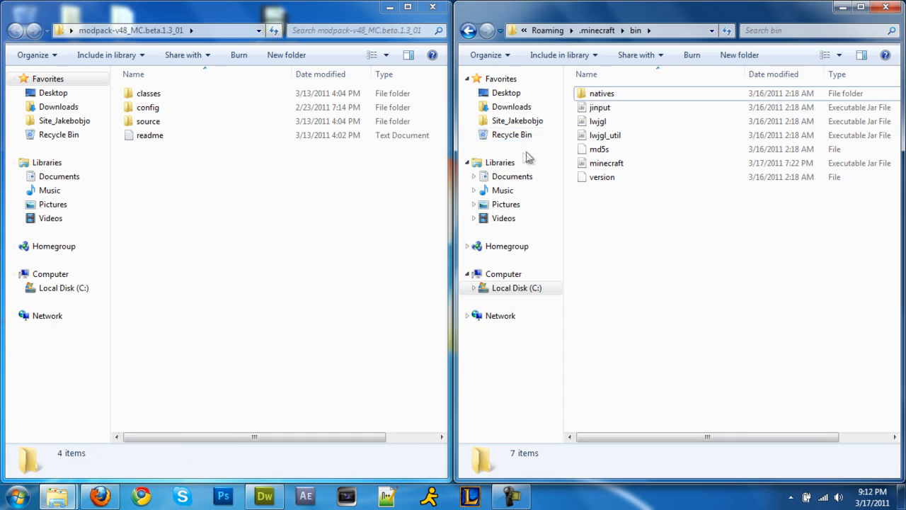
{"action": "right_click", "coordinate": [606, 163]}
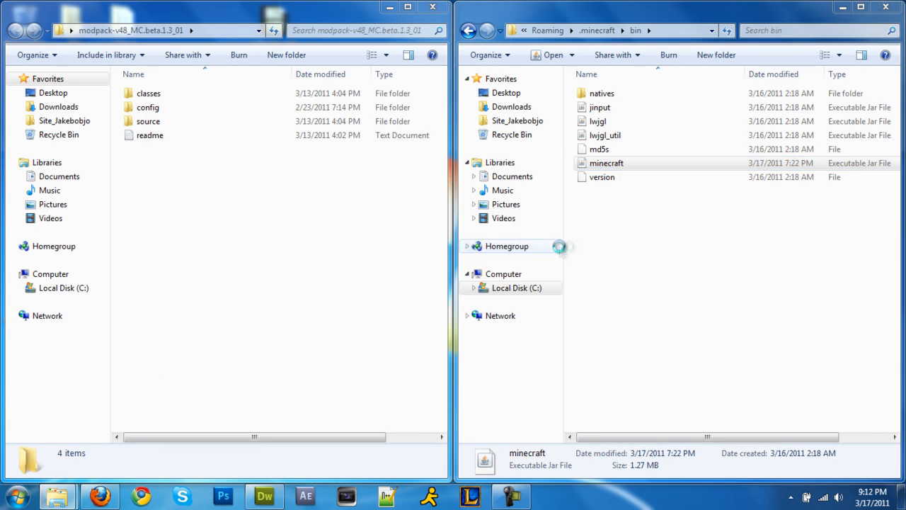
Step: Add all twelve class files from the modpack's classes folder into minecraft.jar with WinRAR, then close it
{"action": "double_click", "coordinate": [606, 163]}
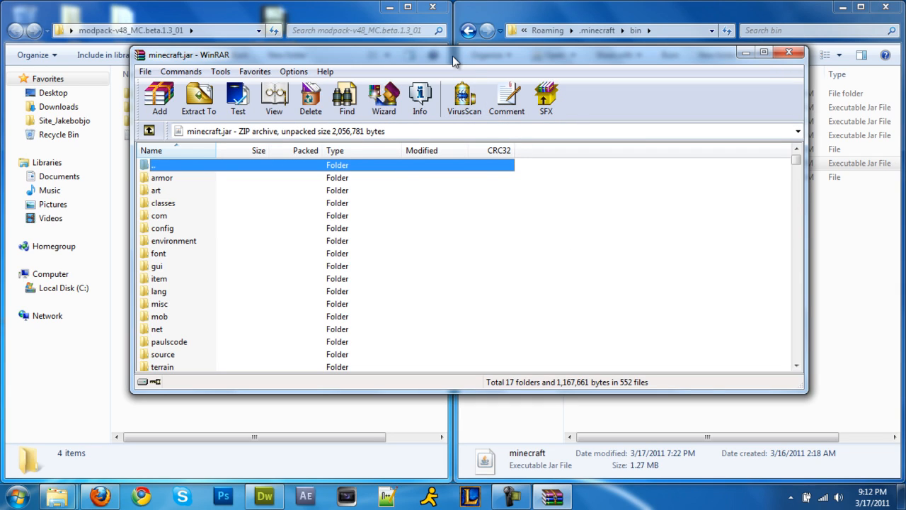
{"action": "mouse_move", "coordinate": [571, 221]}
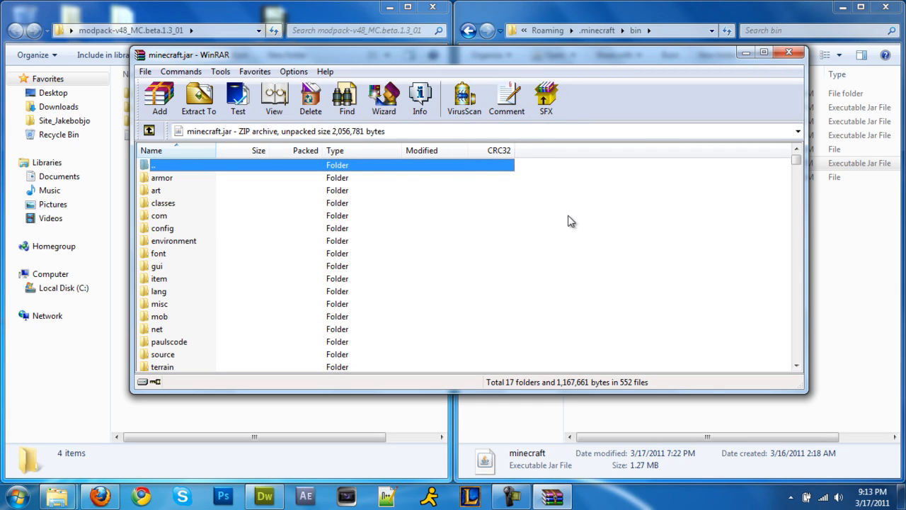
{"action": "mouse_move", "coordinate": [577, 228]}
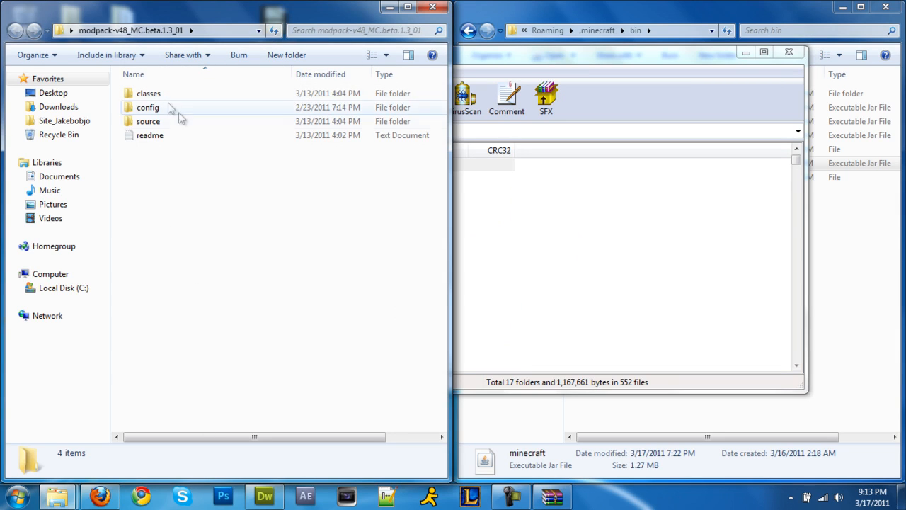
{"action": "double_click", "coordinate": [148, 92]}
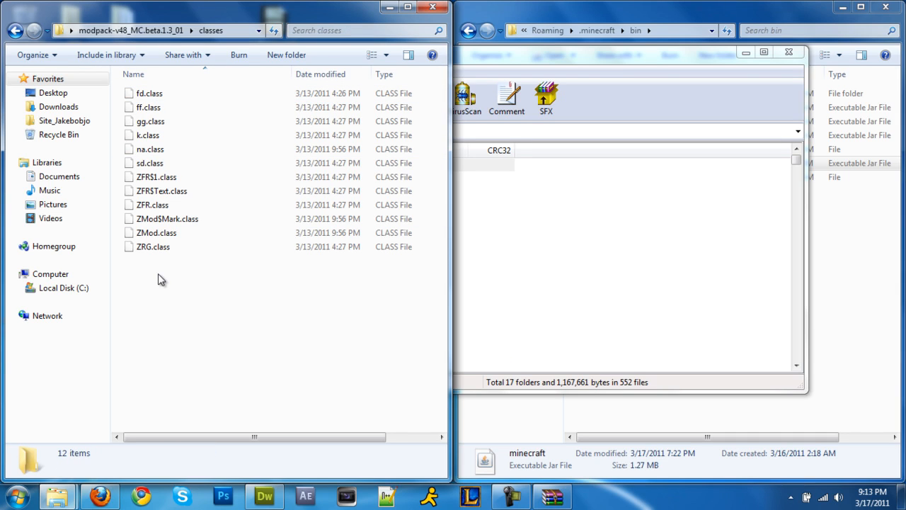
{"action": "key", "text": "ctrl+a"}
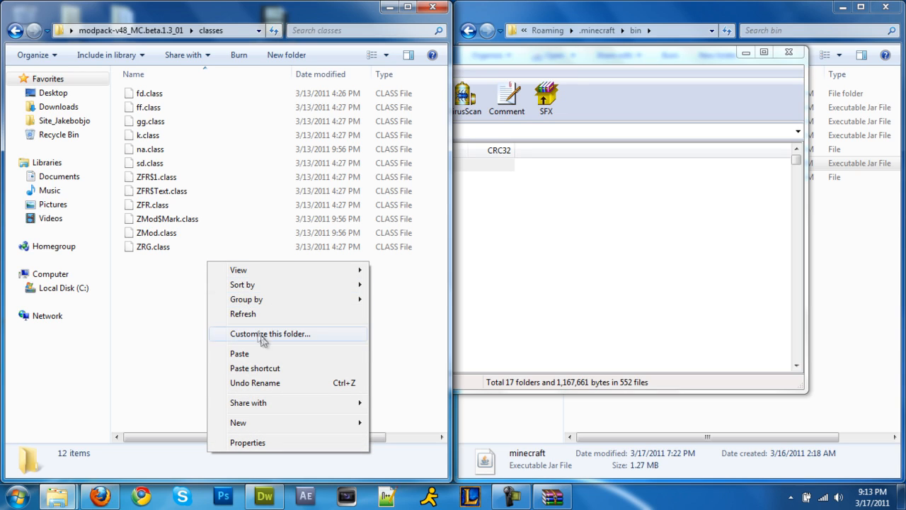
{"action": "mouse_move", "coordinate": [288, 402]}
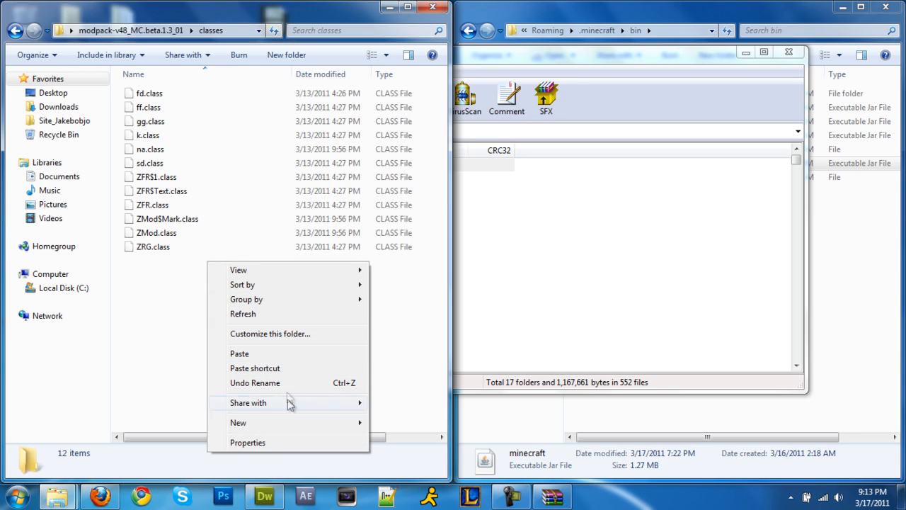
{"action": "mouse_move", "coordinate": [290, 299]}
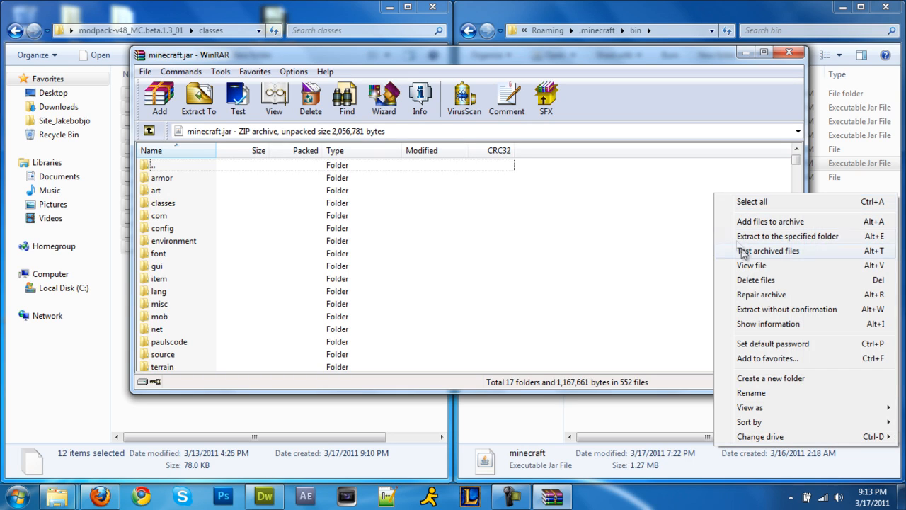
{"action": "mouse_move", "coordinate": [771, 290]}
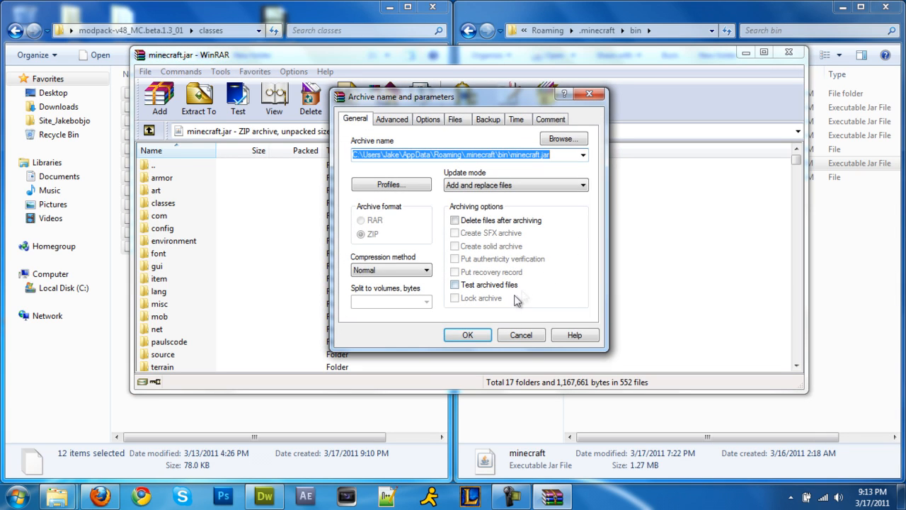
{"action": "left_click", "coordinate": [467, 335]}
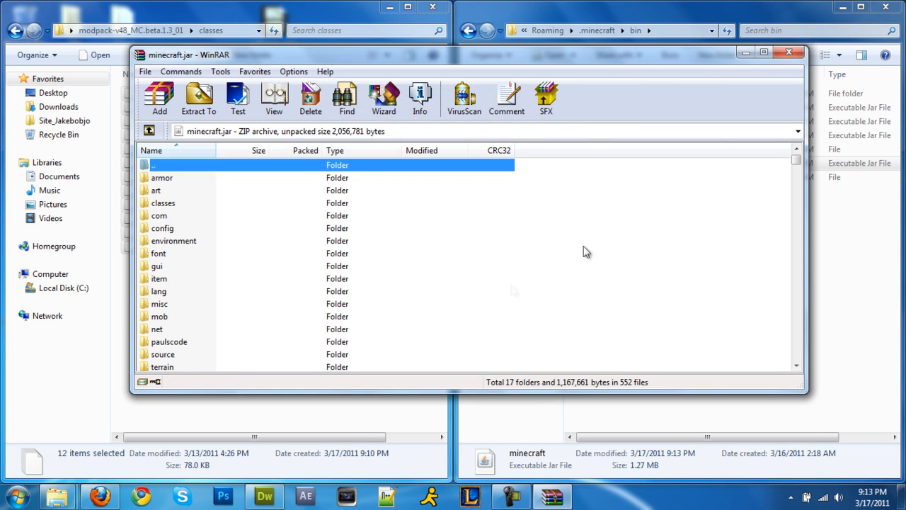
{"action": "left_click", "coordinate": [788, 55]}
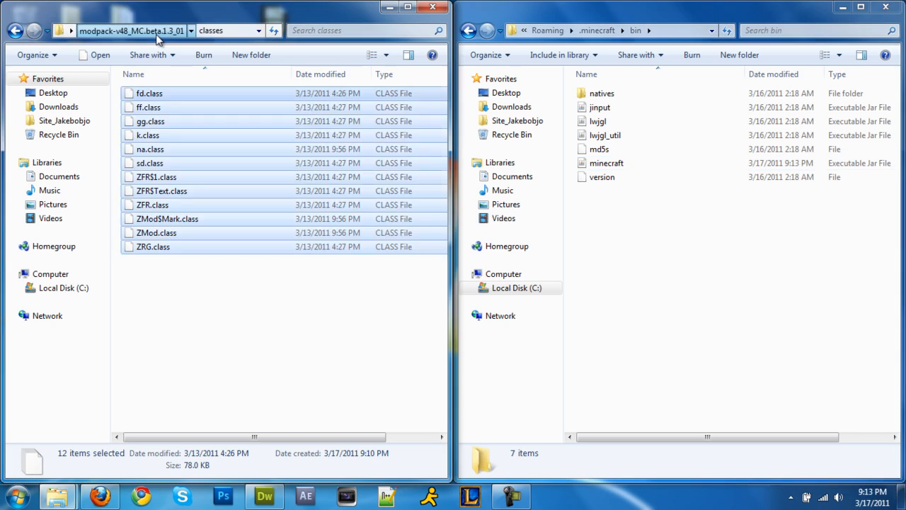
Step: Close the modpack and Minecraft bin folder windows, leaving the desktop
{"action": "left_click", "coordinate": [34, 30]}
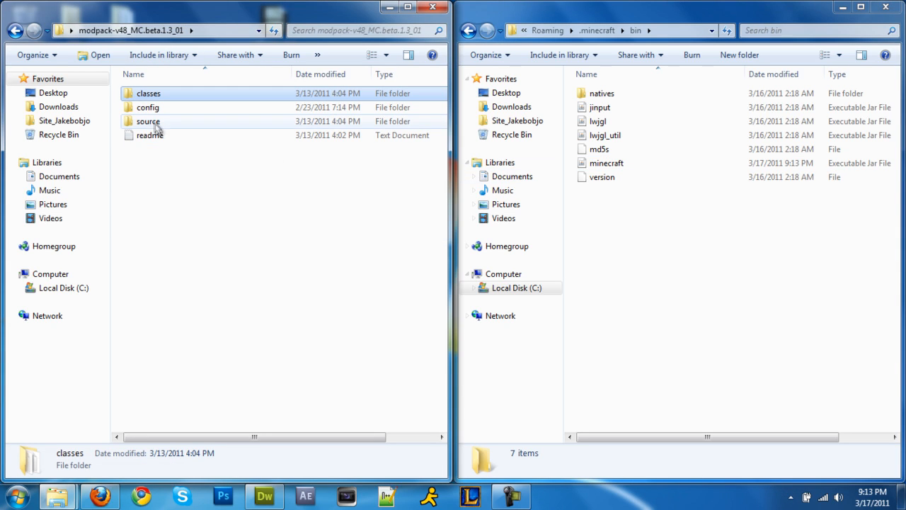
{"action": "left_click", "coordinate": [432, 7]}
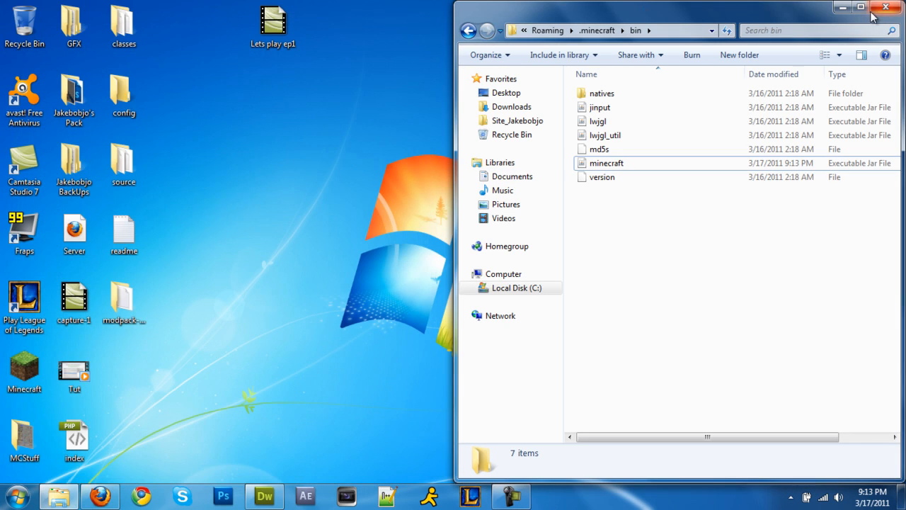
{"action": "left_click", "coordinate": [886, 8]}
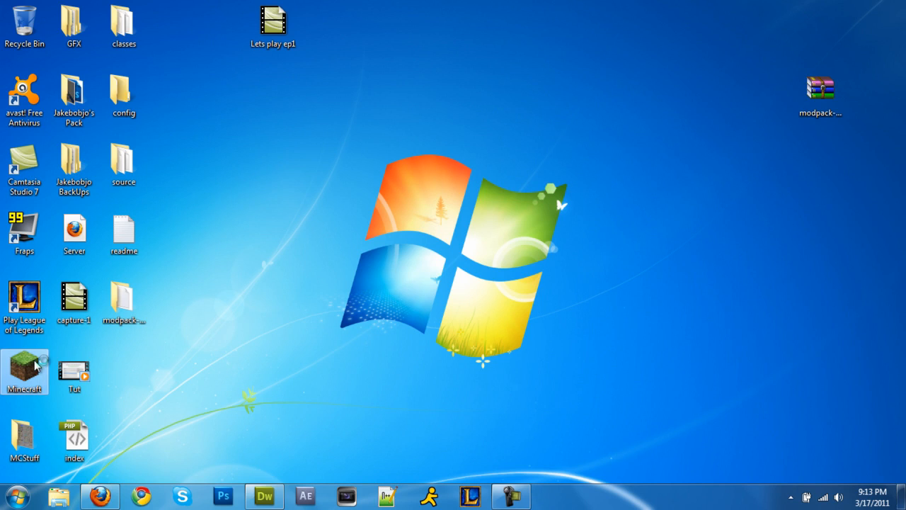
{"action": "mouse_move", "coordinate": [586, 123]}
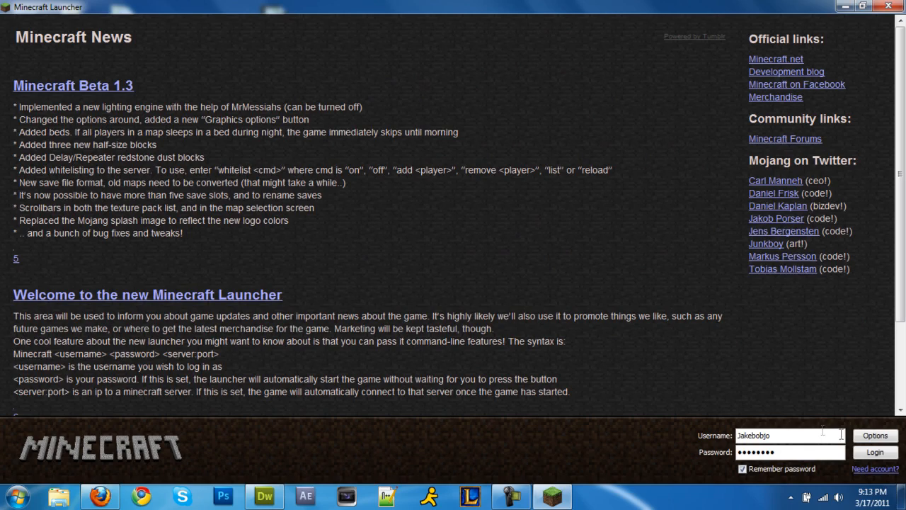
Step: Log in to launch Minecraft Beta 1.3_01 and reach the key binding controls
{"action": "left_click", "coordinate": [875, 451]}
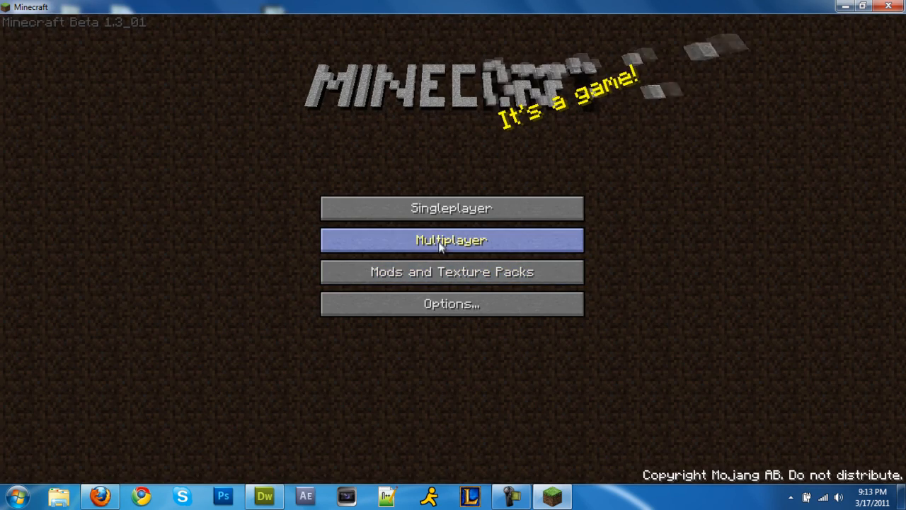
{"action": "left_click", "coordinate": [451, 304]}
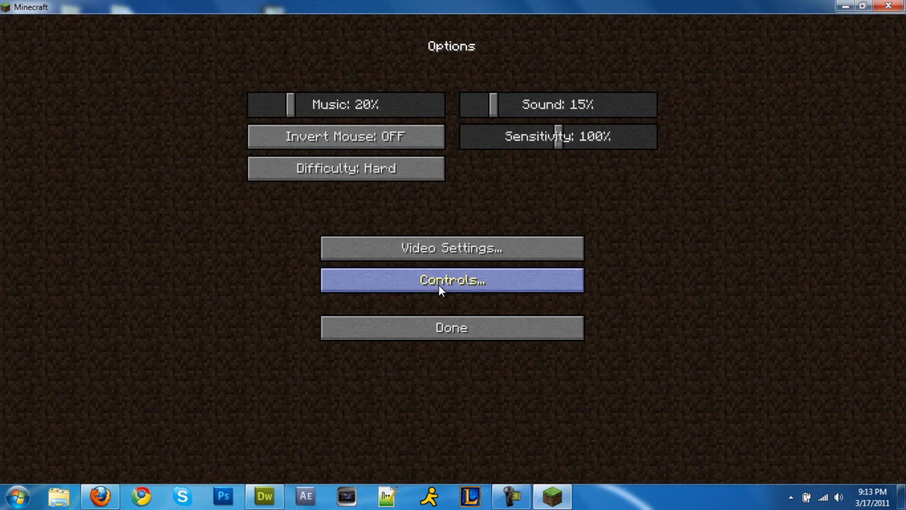
{"action": "left_click", "coordinate": [452, 279]}
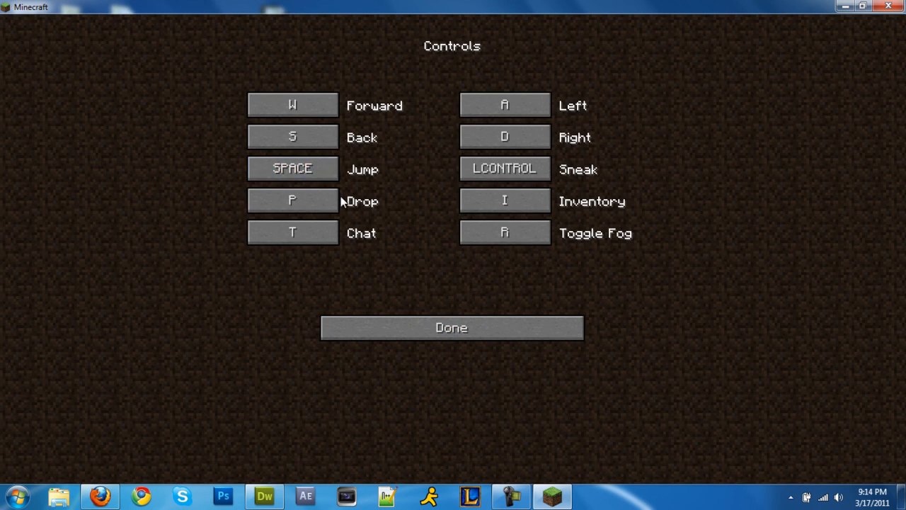
Step: Check the drop-item key binding and return to the main menu
{"action": "left_click", "coordinate": [292, 200]}
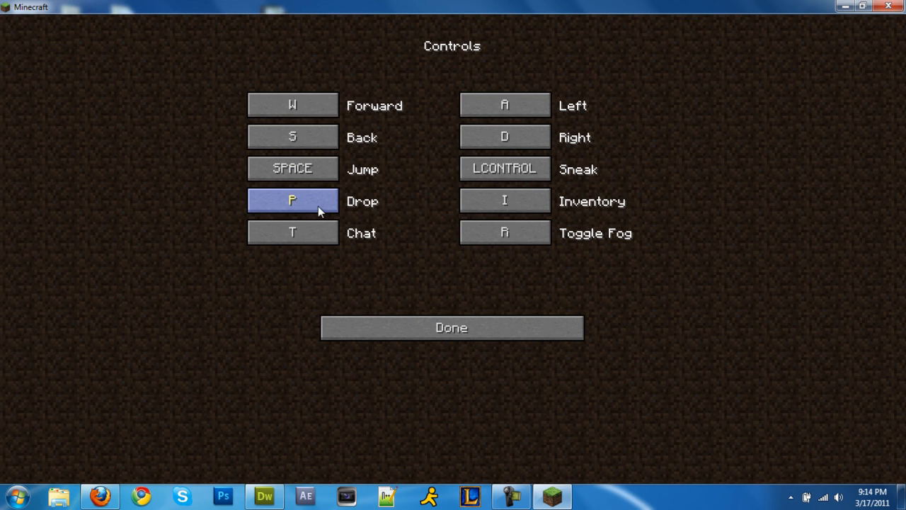
{"action": "mouse_move", "coordinate": [306, 204]}
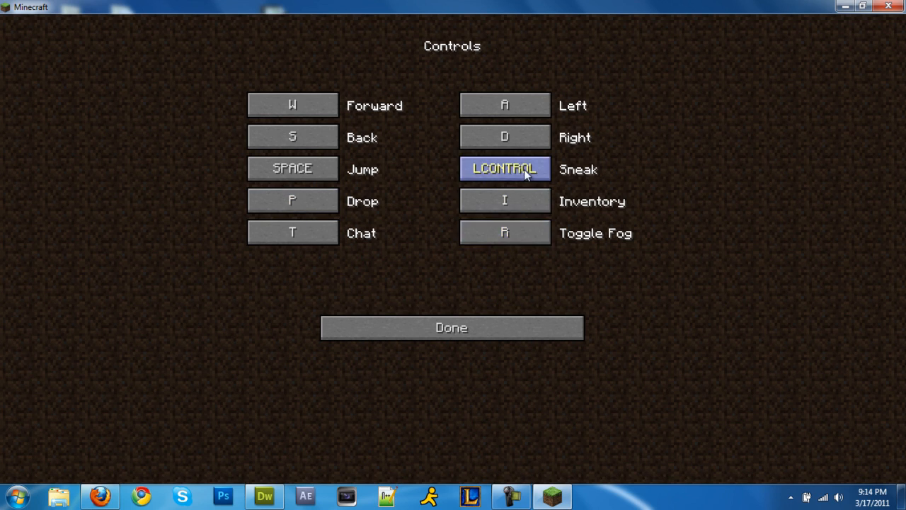
{"action": "left_click", "coordinate": [451, 327]}
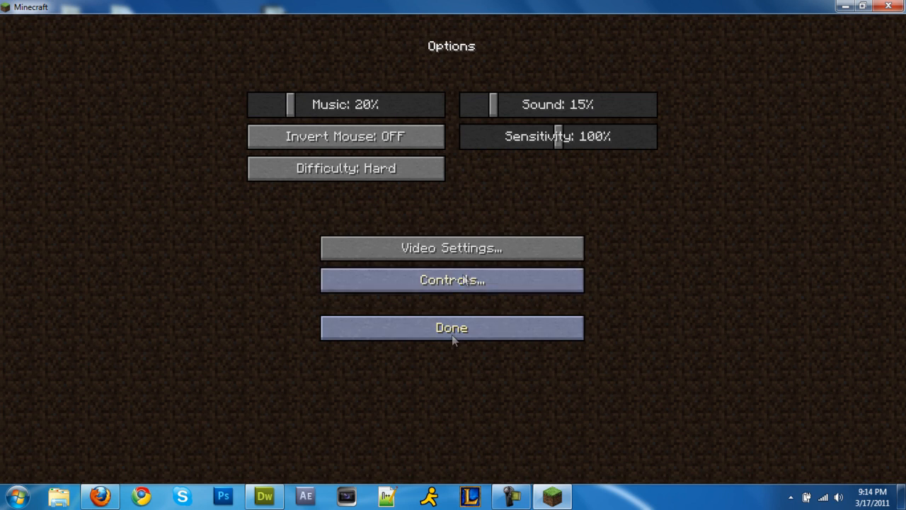
{"action": "left_click", "coordinate": [450, 327]}
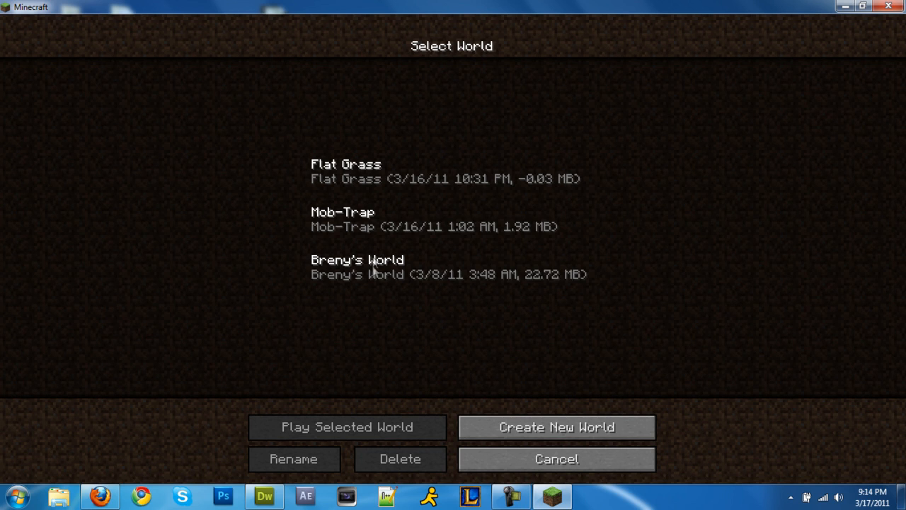
Step: Play the Mob-Trap world with the fly mod active and show the inventory
{"action": "left_click", "coordinate": [452, 219]}
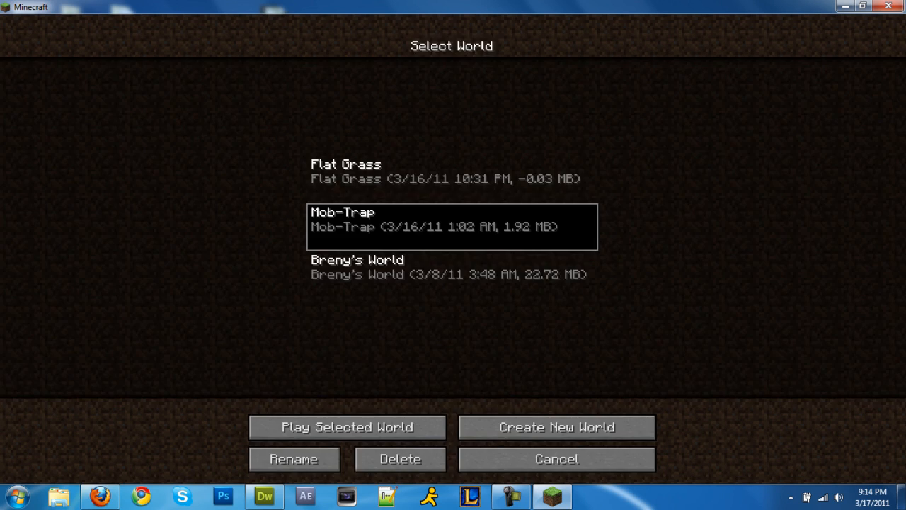
{"action": "left_click", "coordinate": [347, 426]}
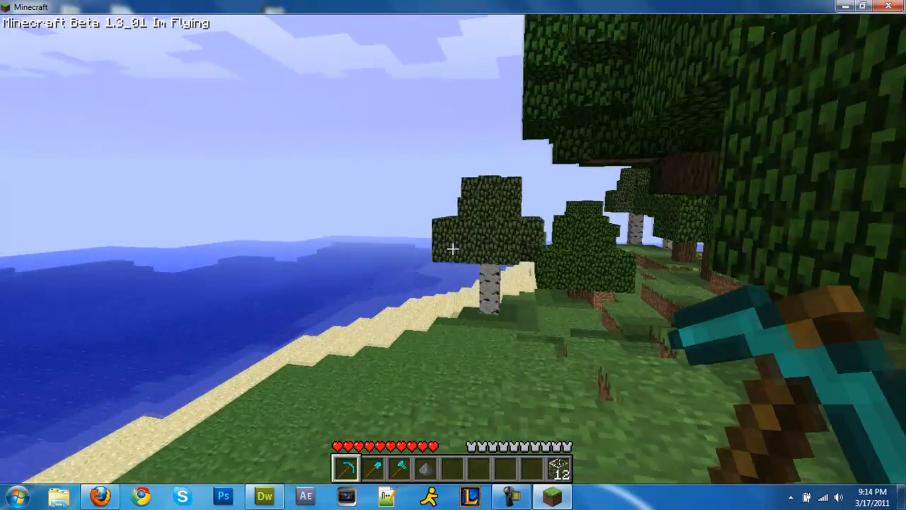
{"action": "key", "text": "e"}
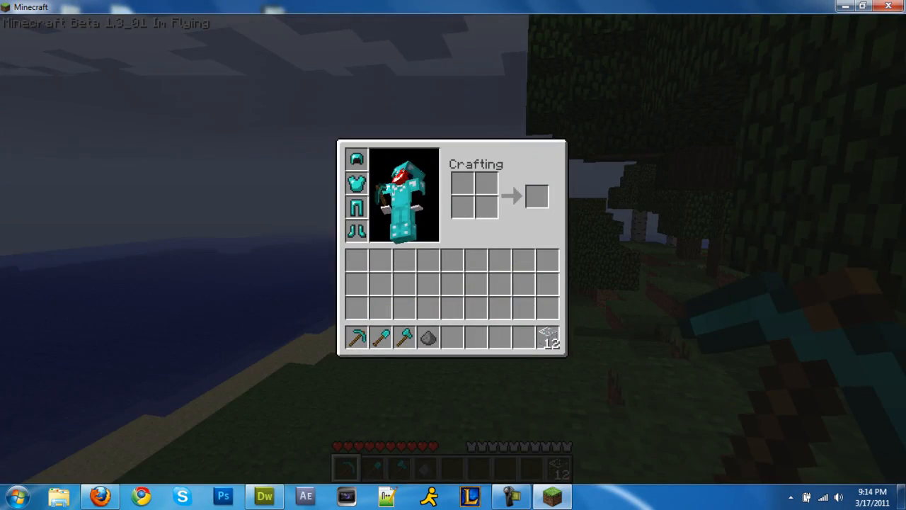